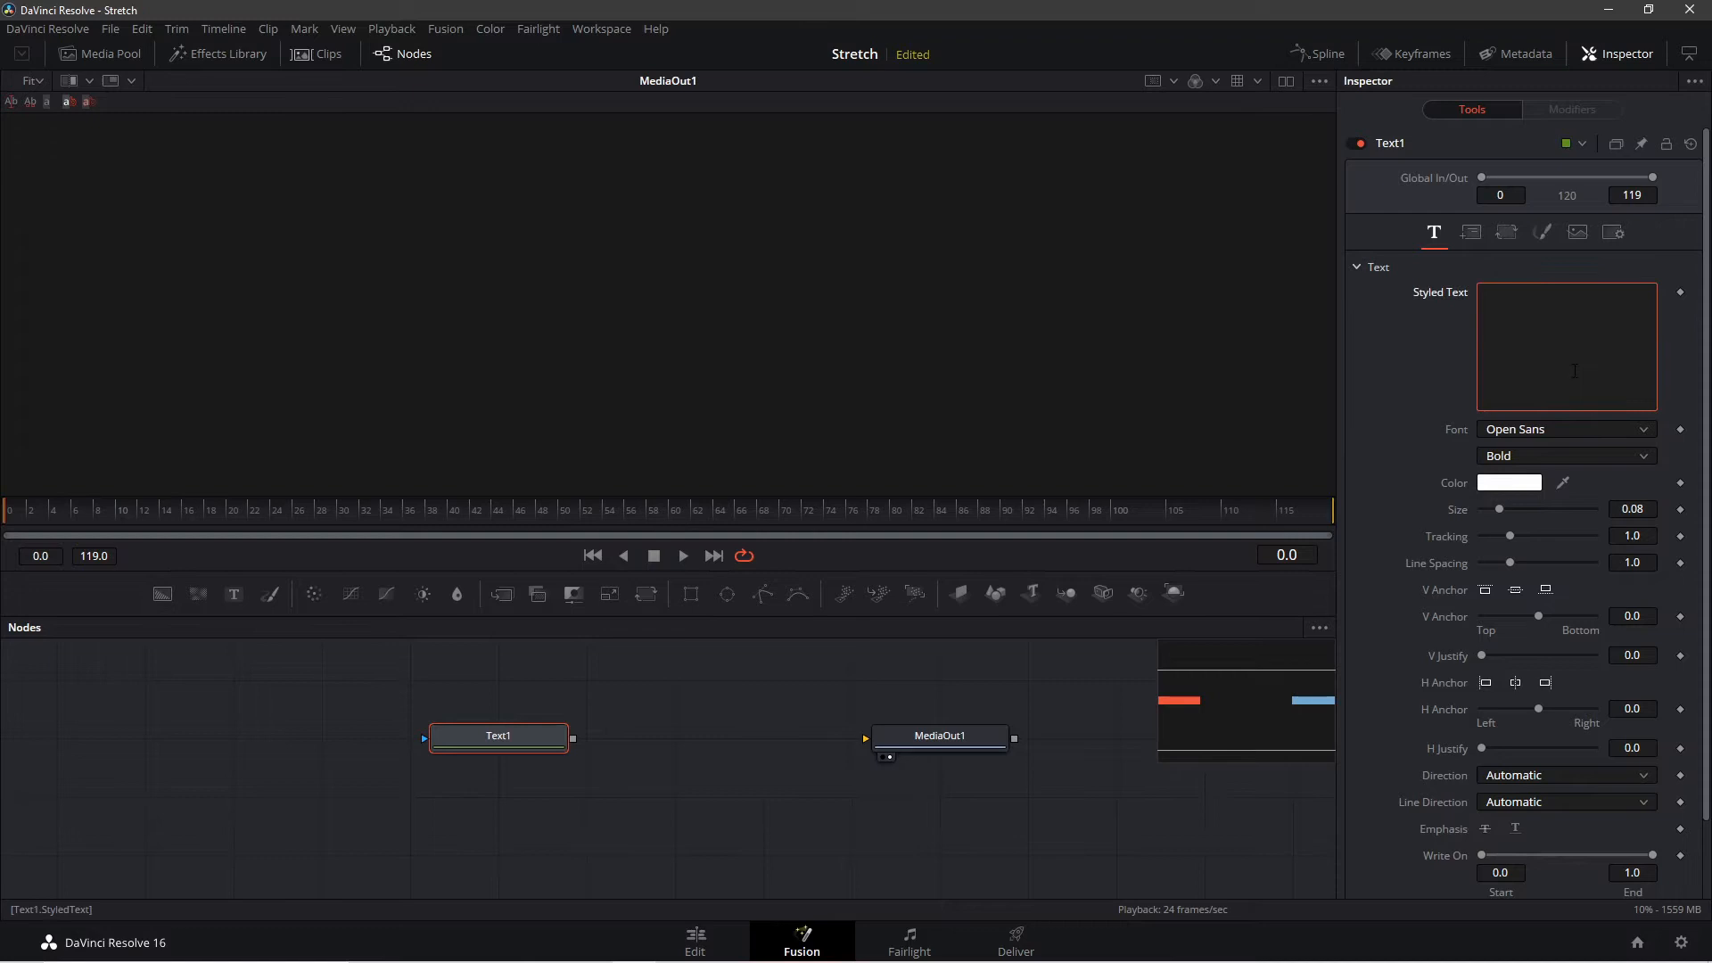
# Enter STRETCH as the styled text in Bebas Neue and wire Text1 into MediaOut1.
pyautogui.write('STRETC')
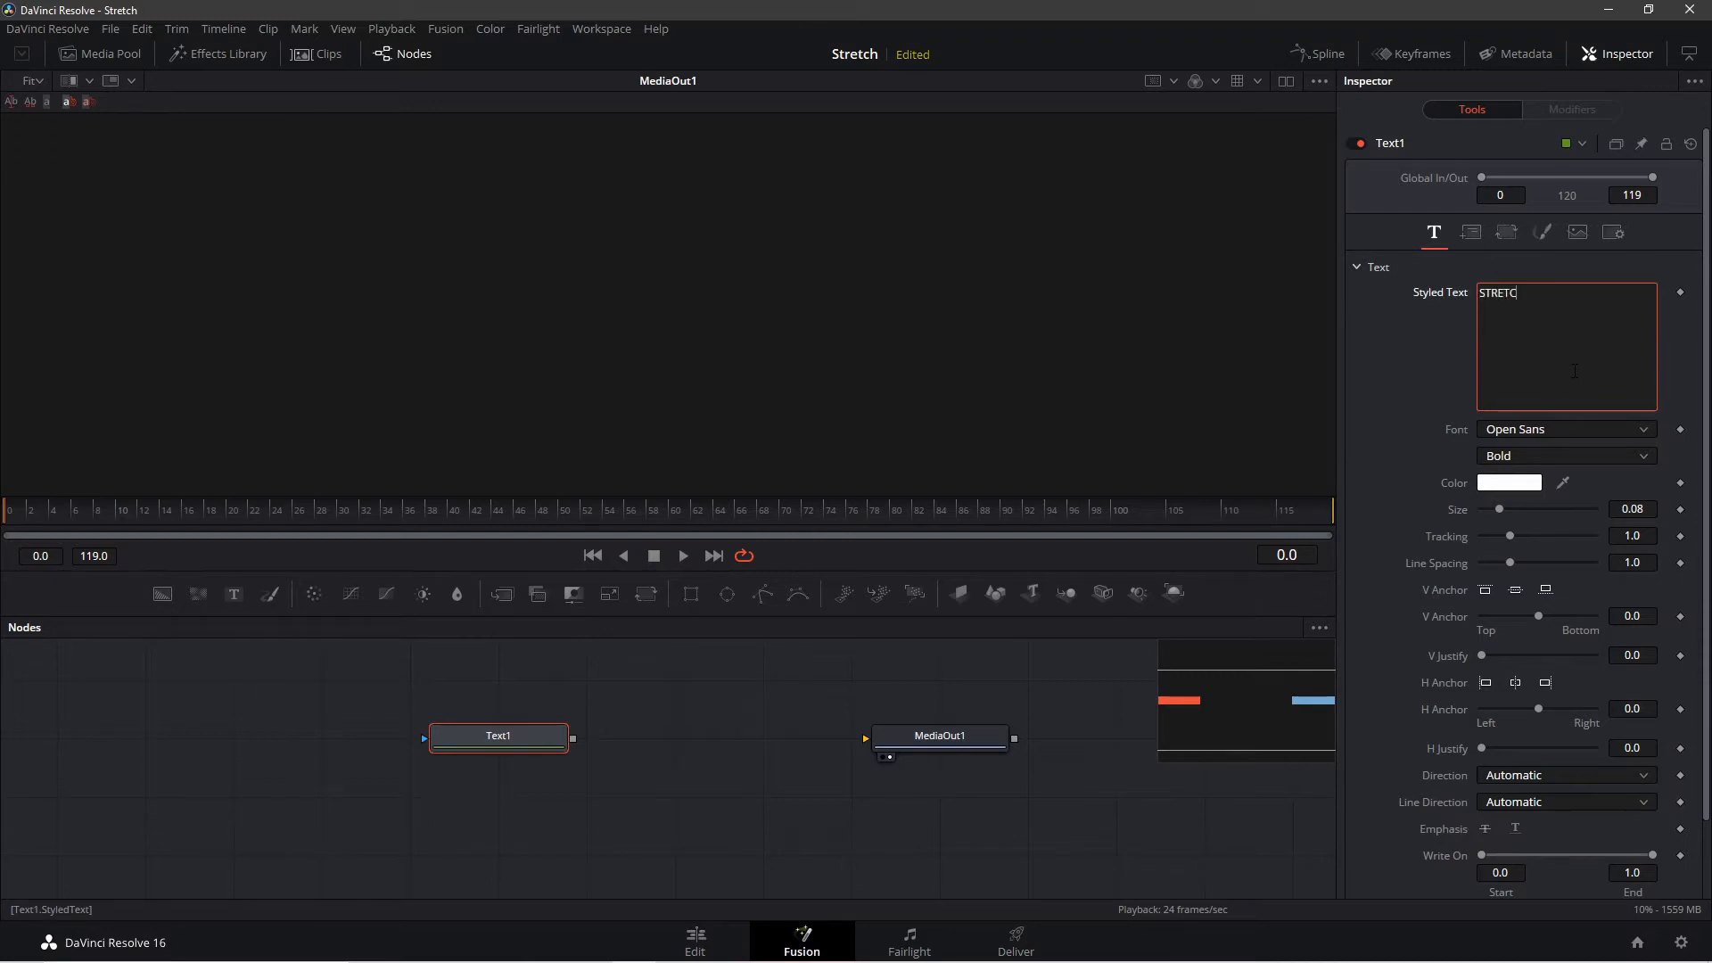
pyautogui.click(1564, 428)
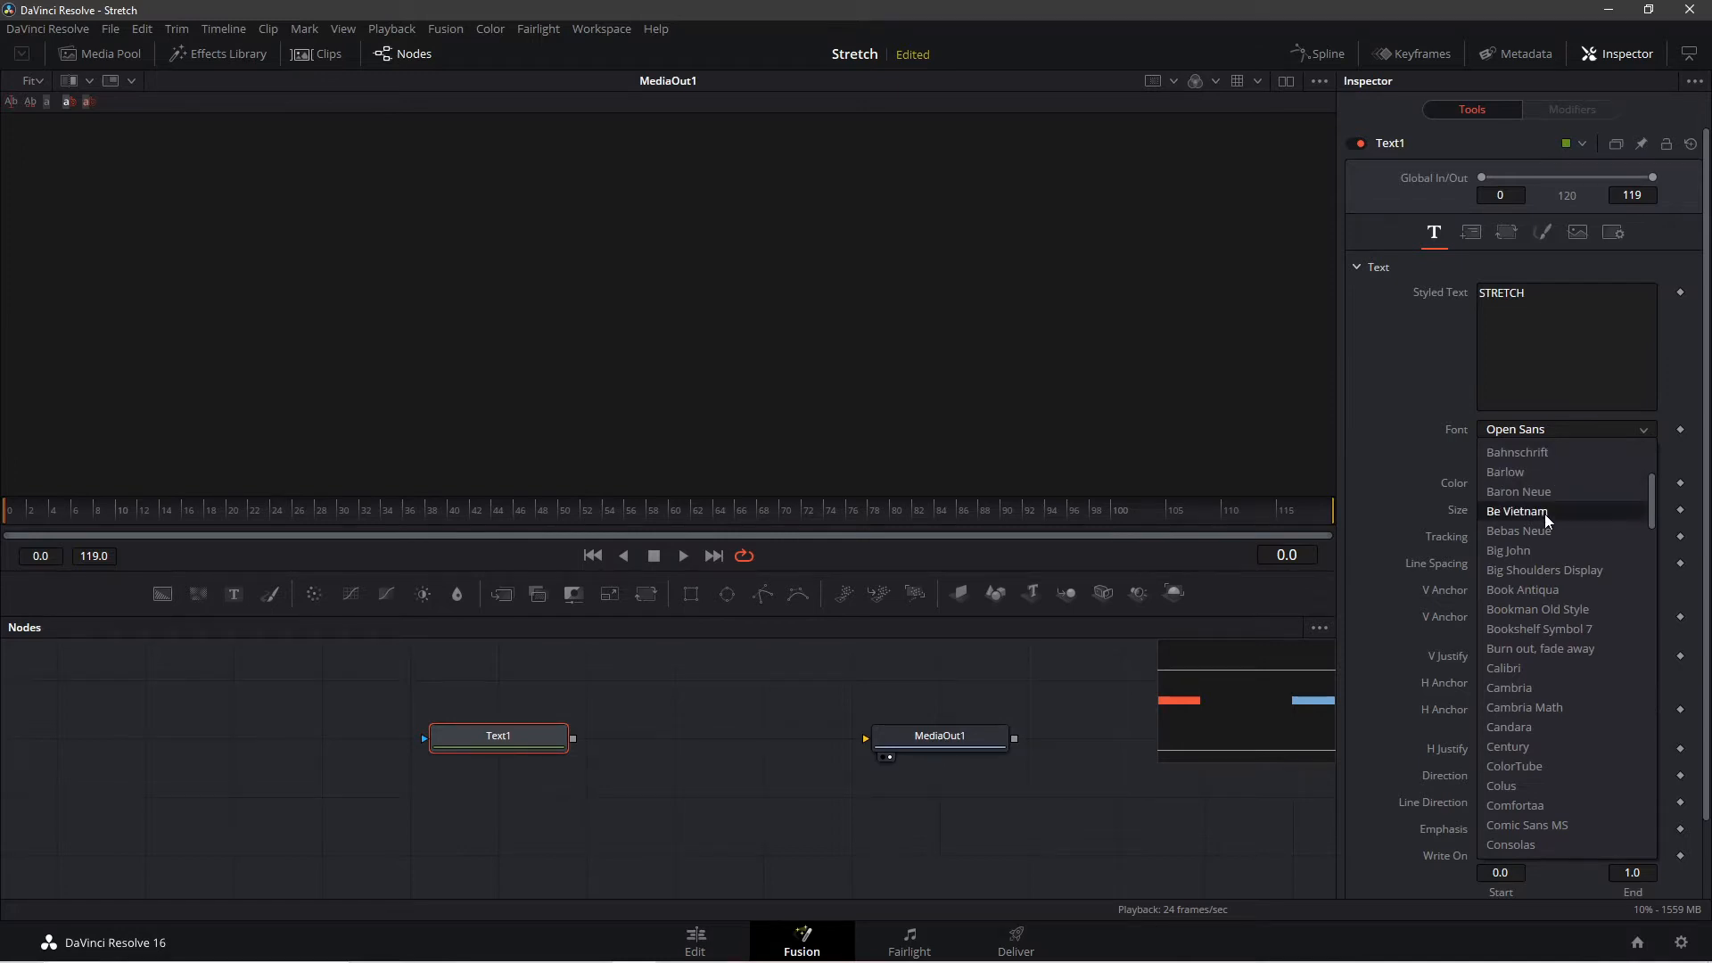
pyautogui.click(1517, 530)
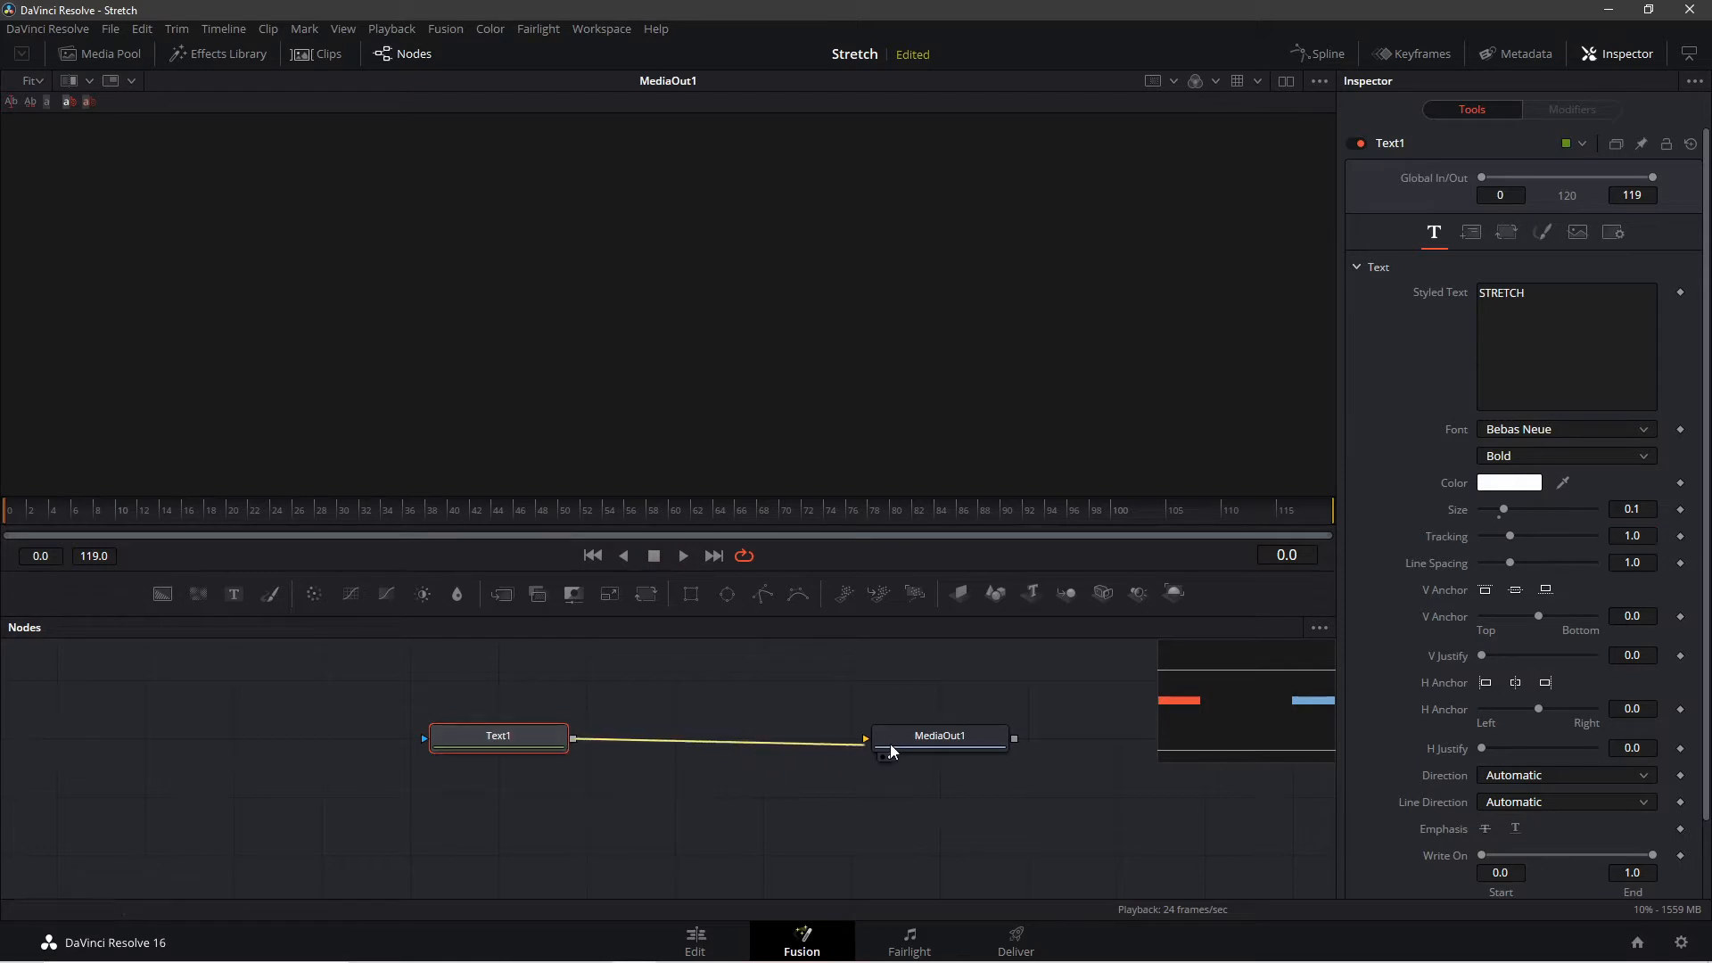
pyautogui.click(939, 735)
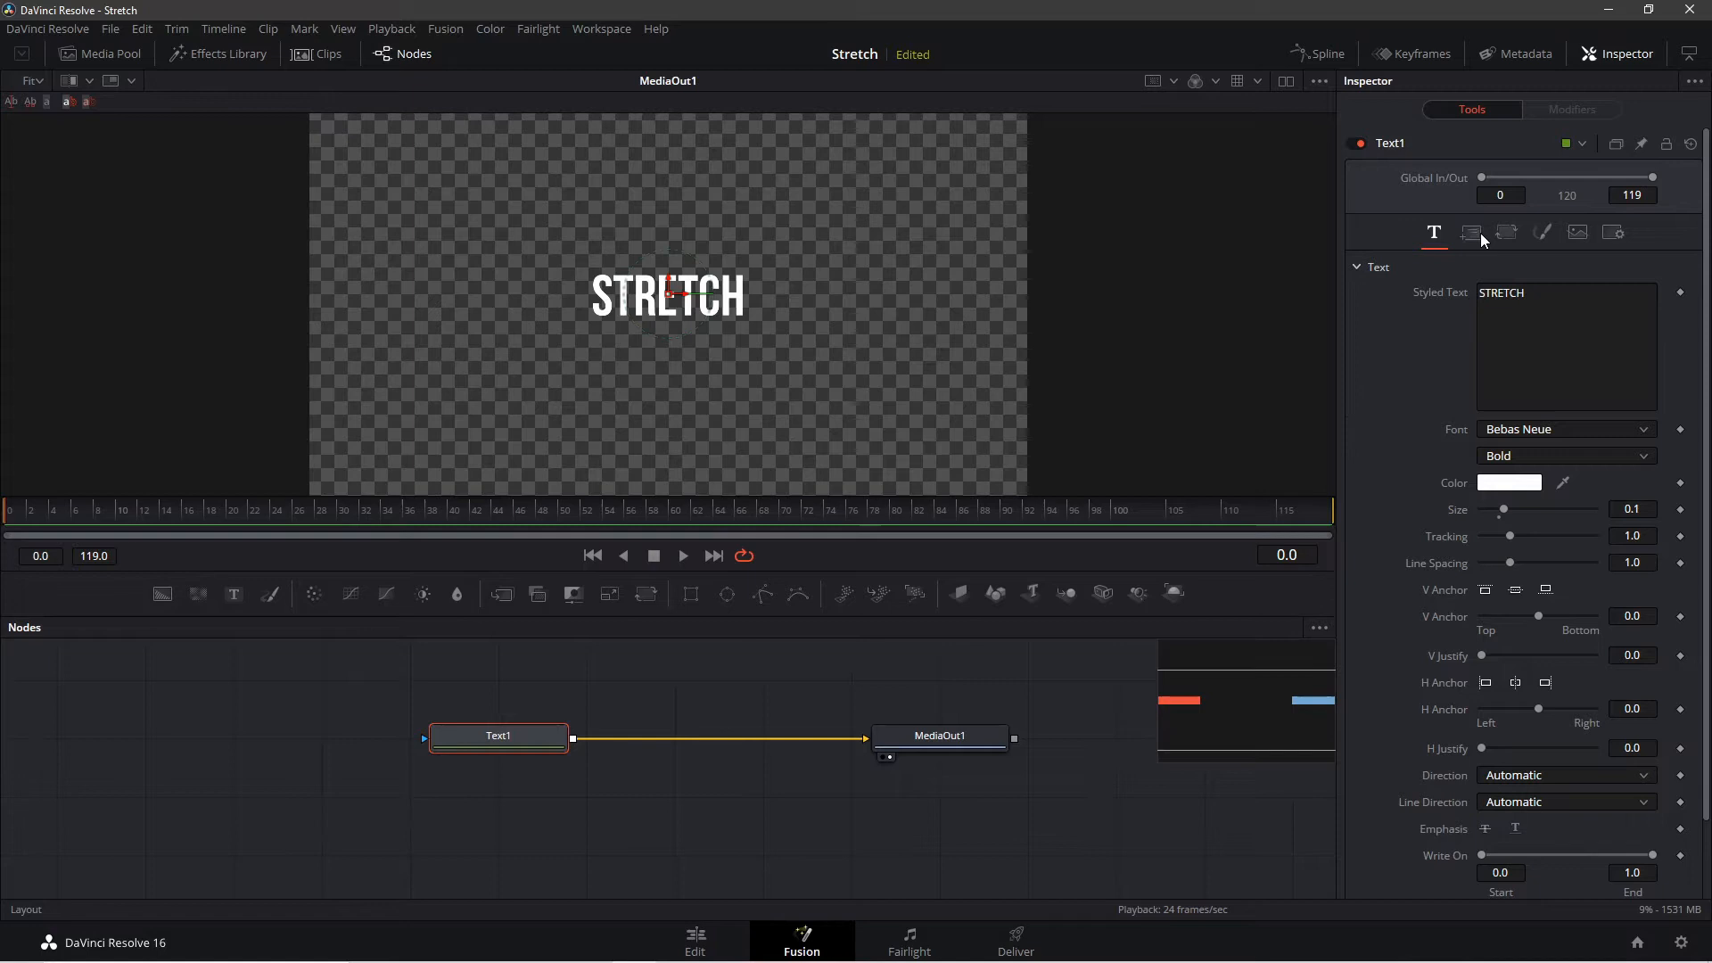
# Keyframe Center X at 0.85 on frame 0, then a left-side X value at frame 20.
pyautogui.click(1472, 232)
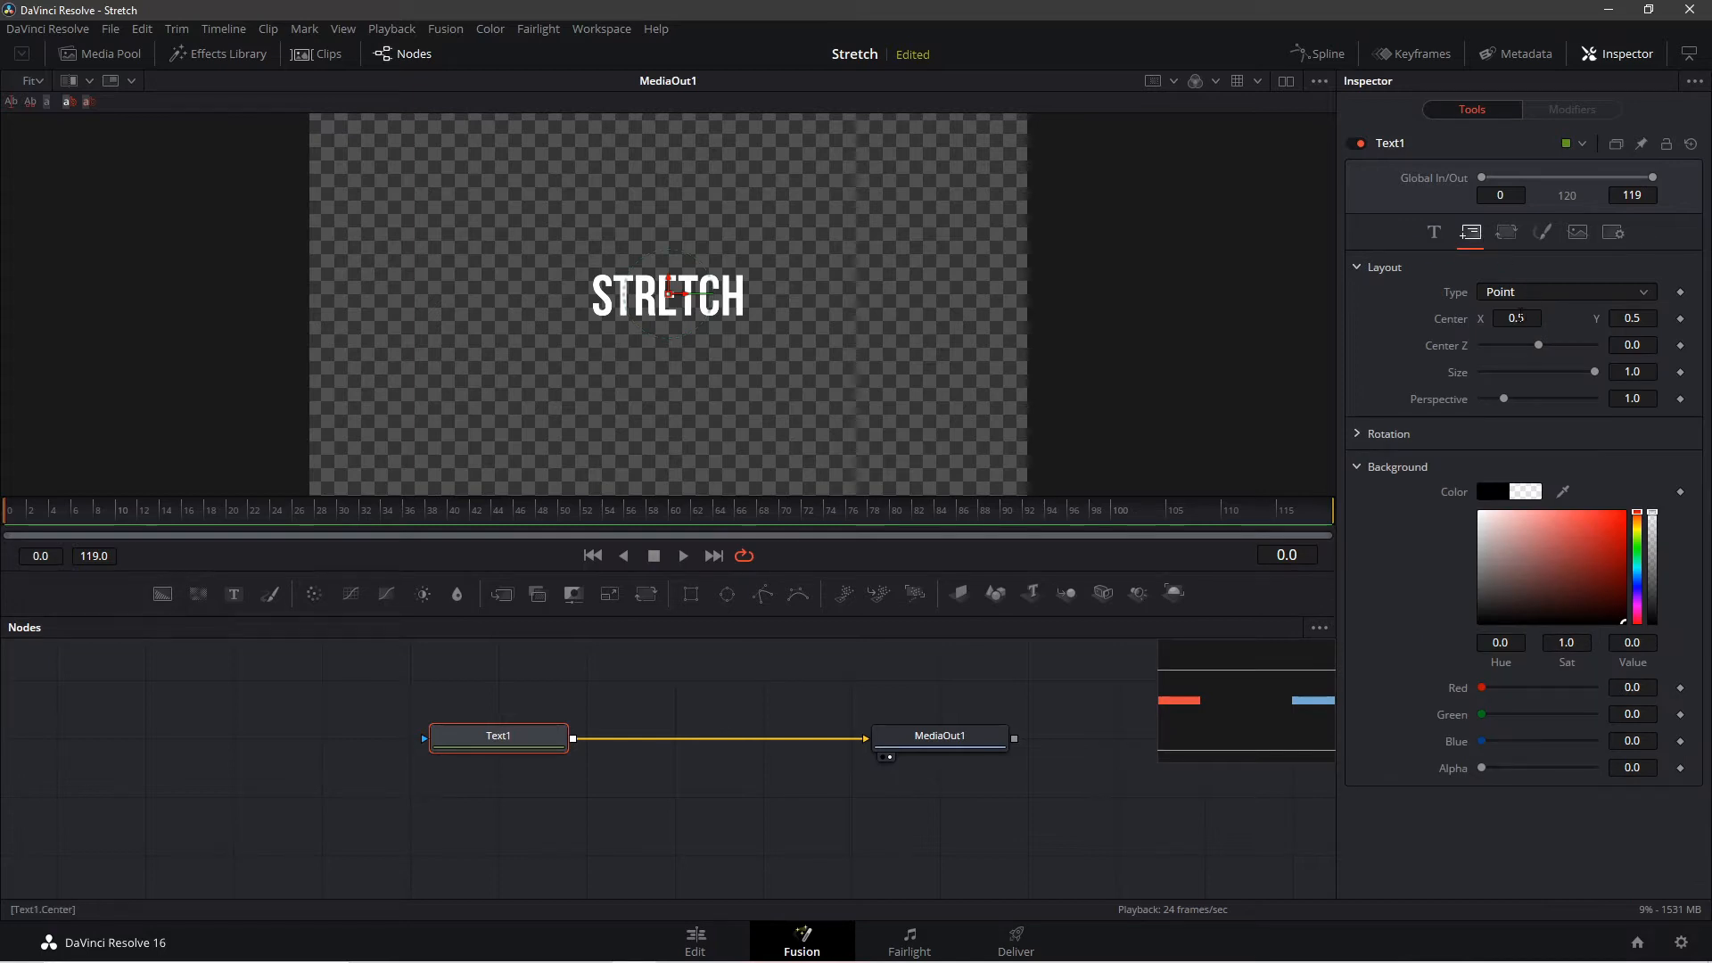
pyautogui.moveTo(899, 307)
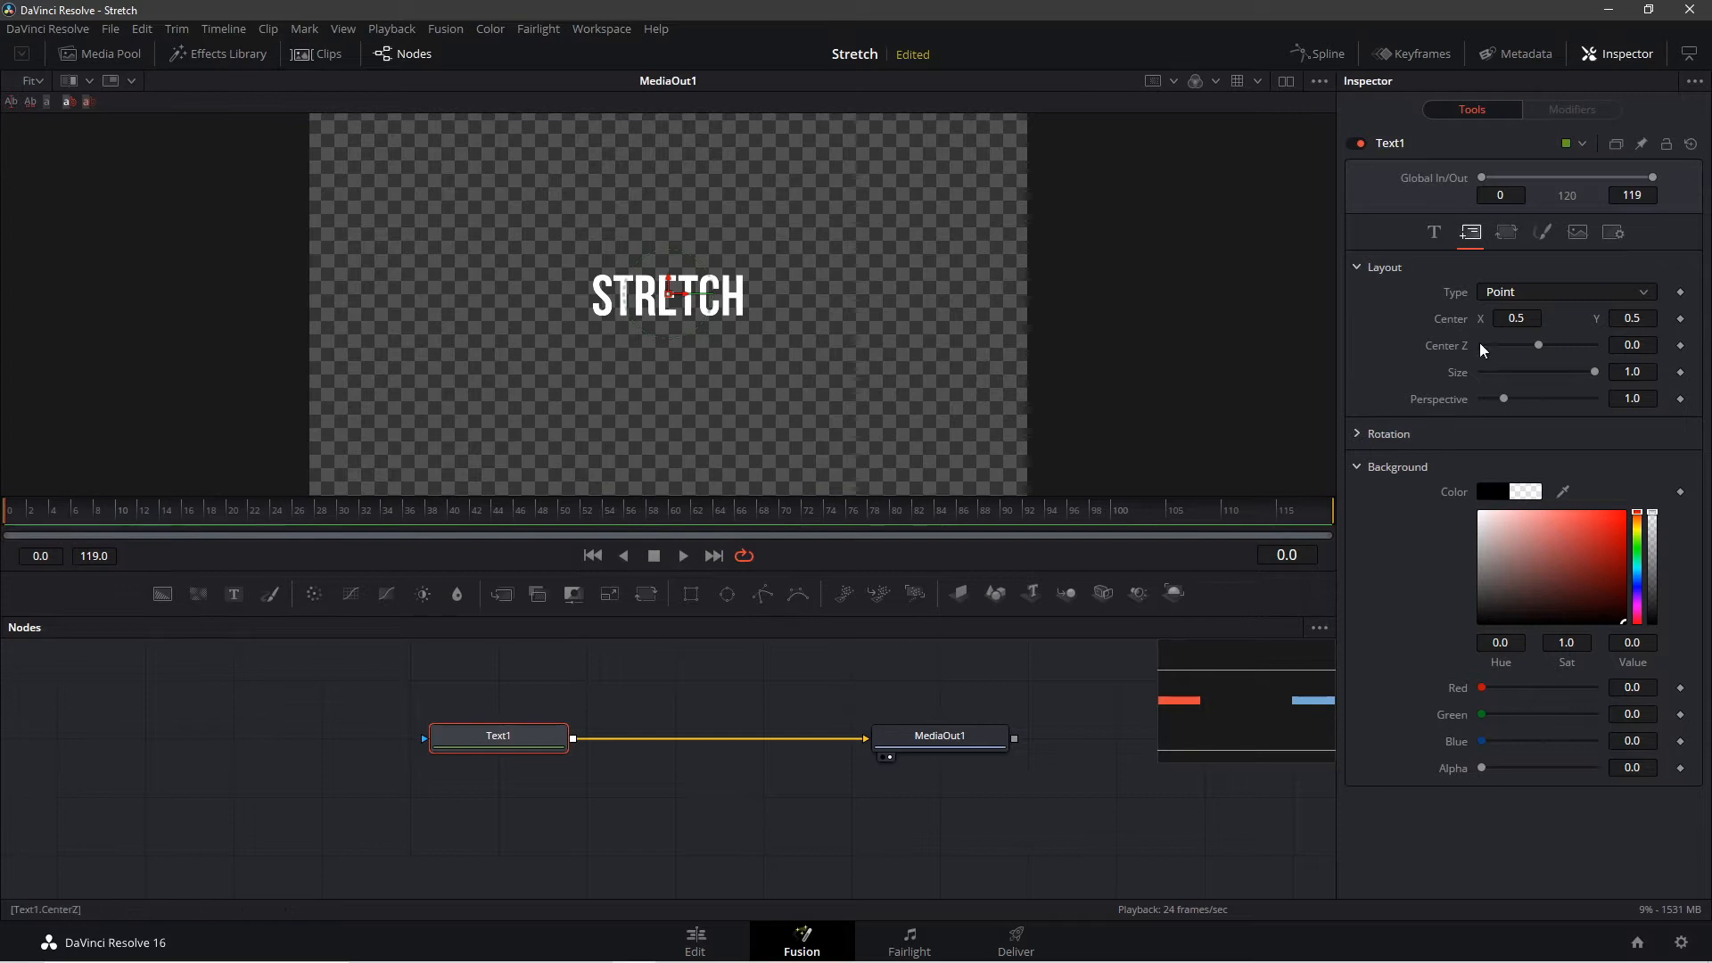
pyautogui.click(1517, 317)
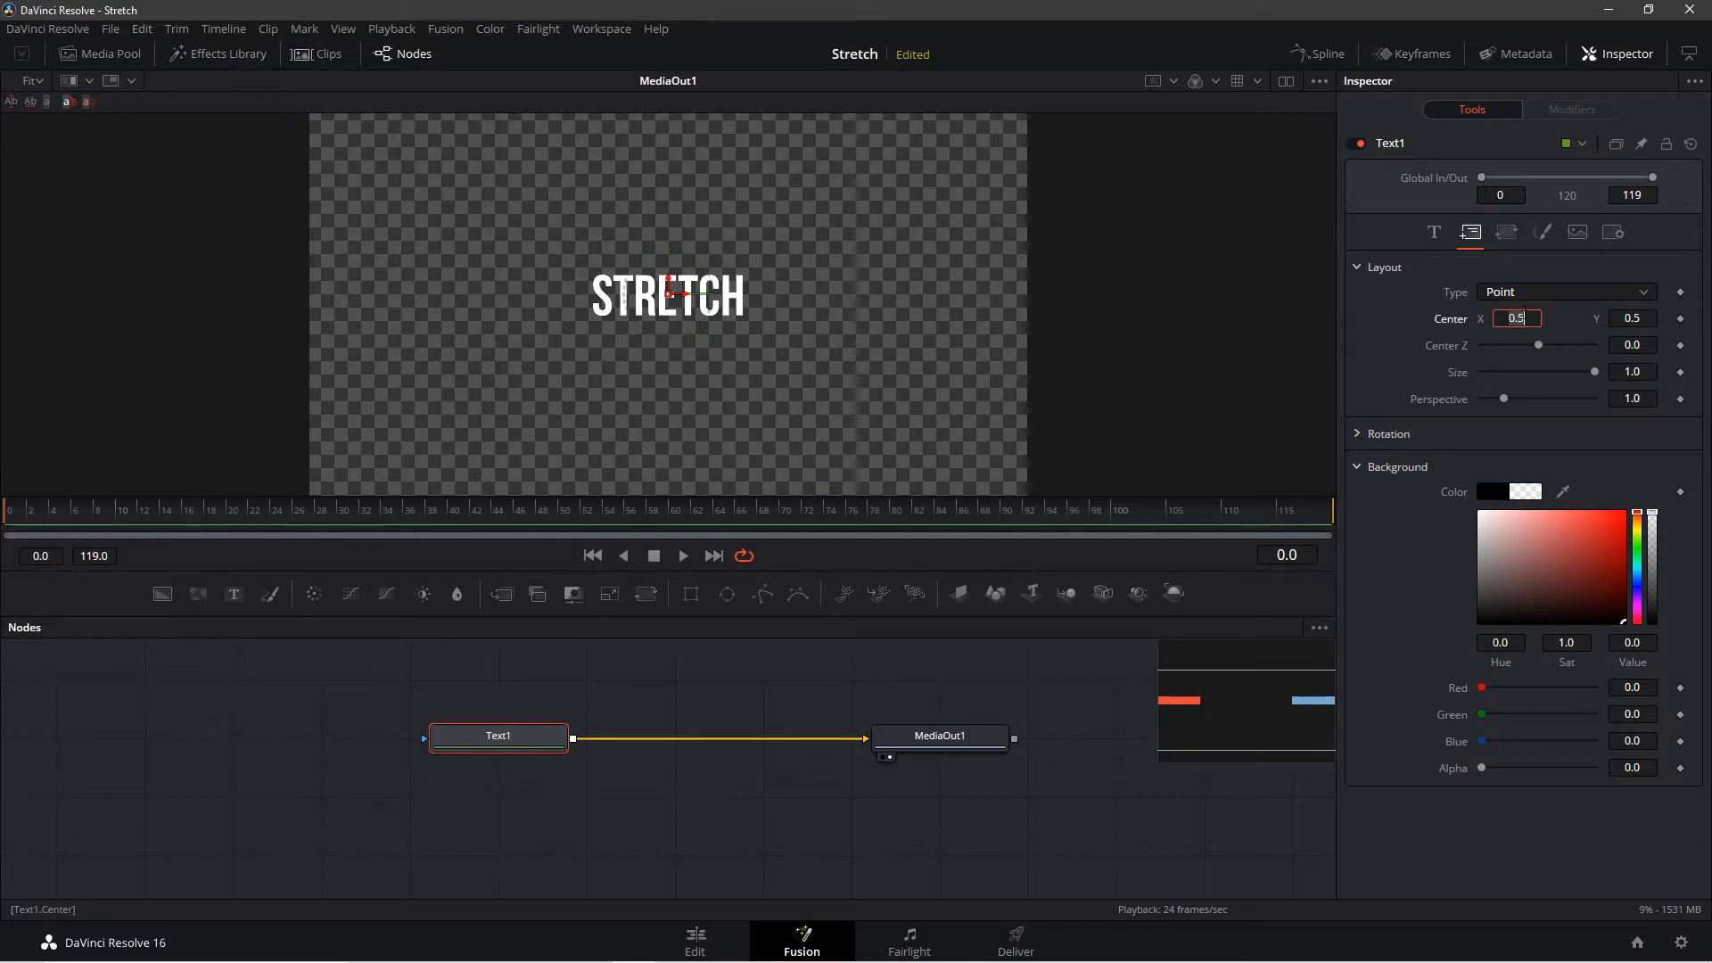
pyautogui.moveTo(667, 293); pyautogui.dragTo(918, 292)
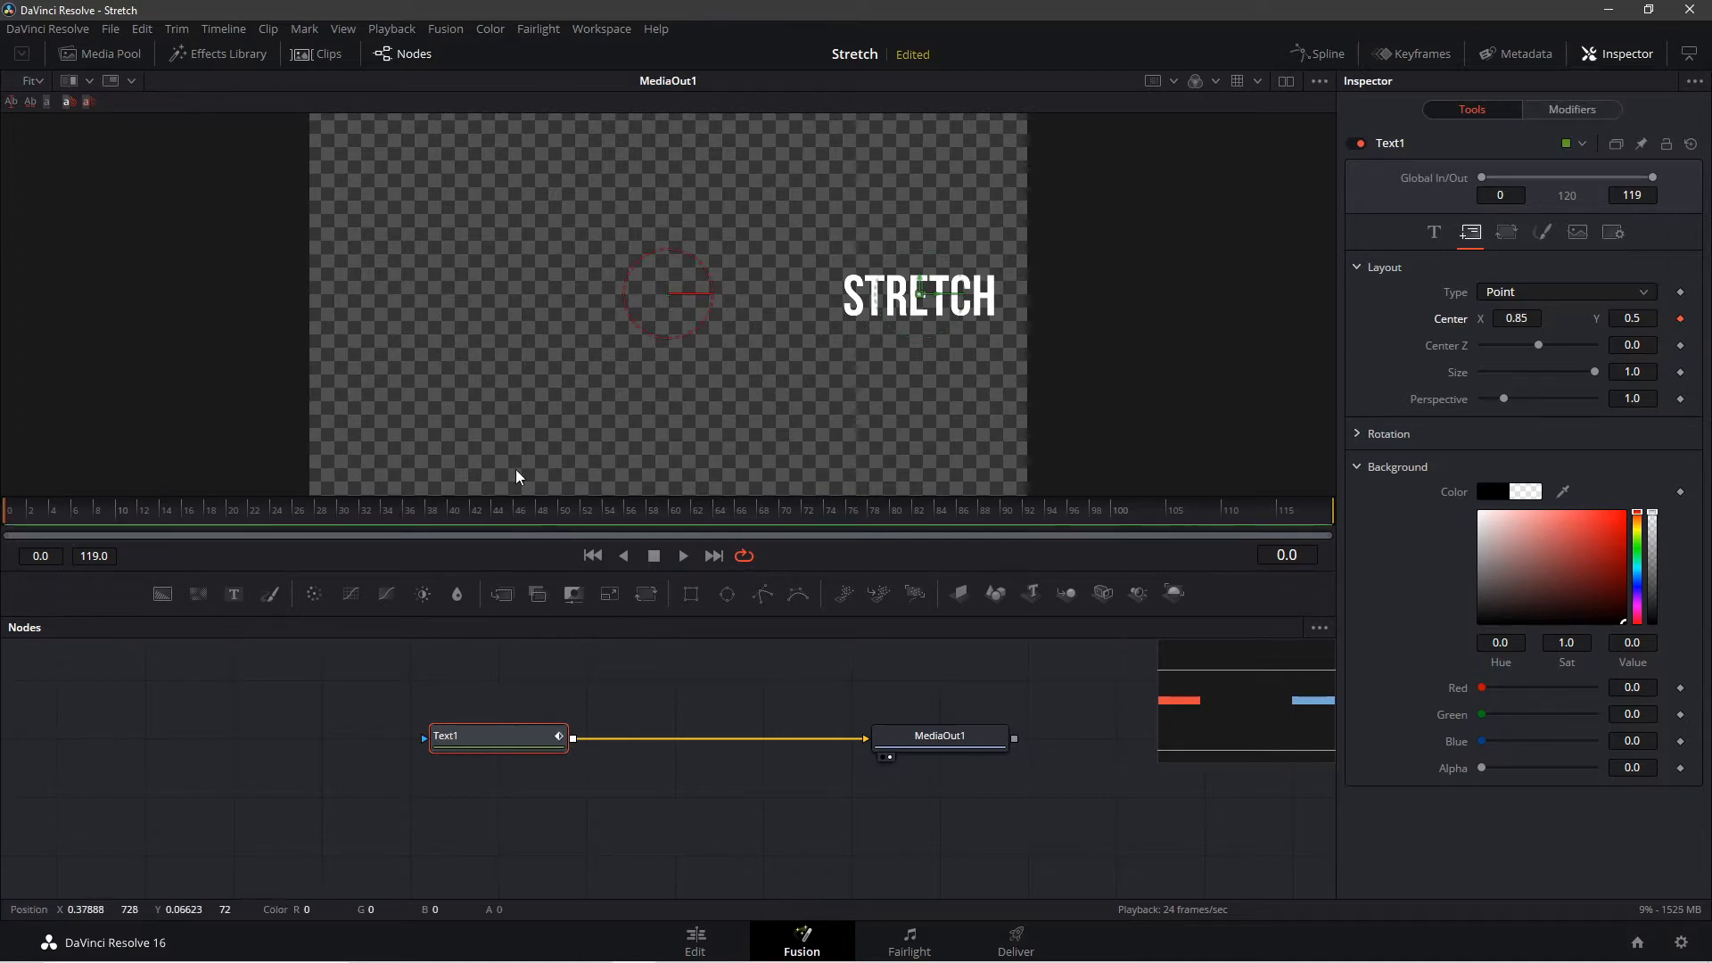
pyautogui.click(231, 512)
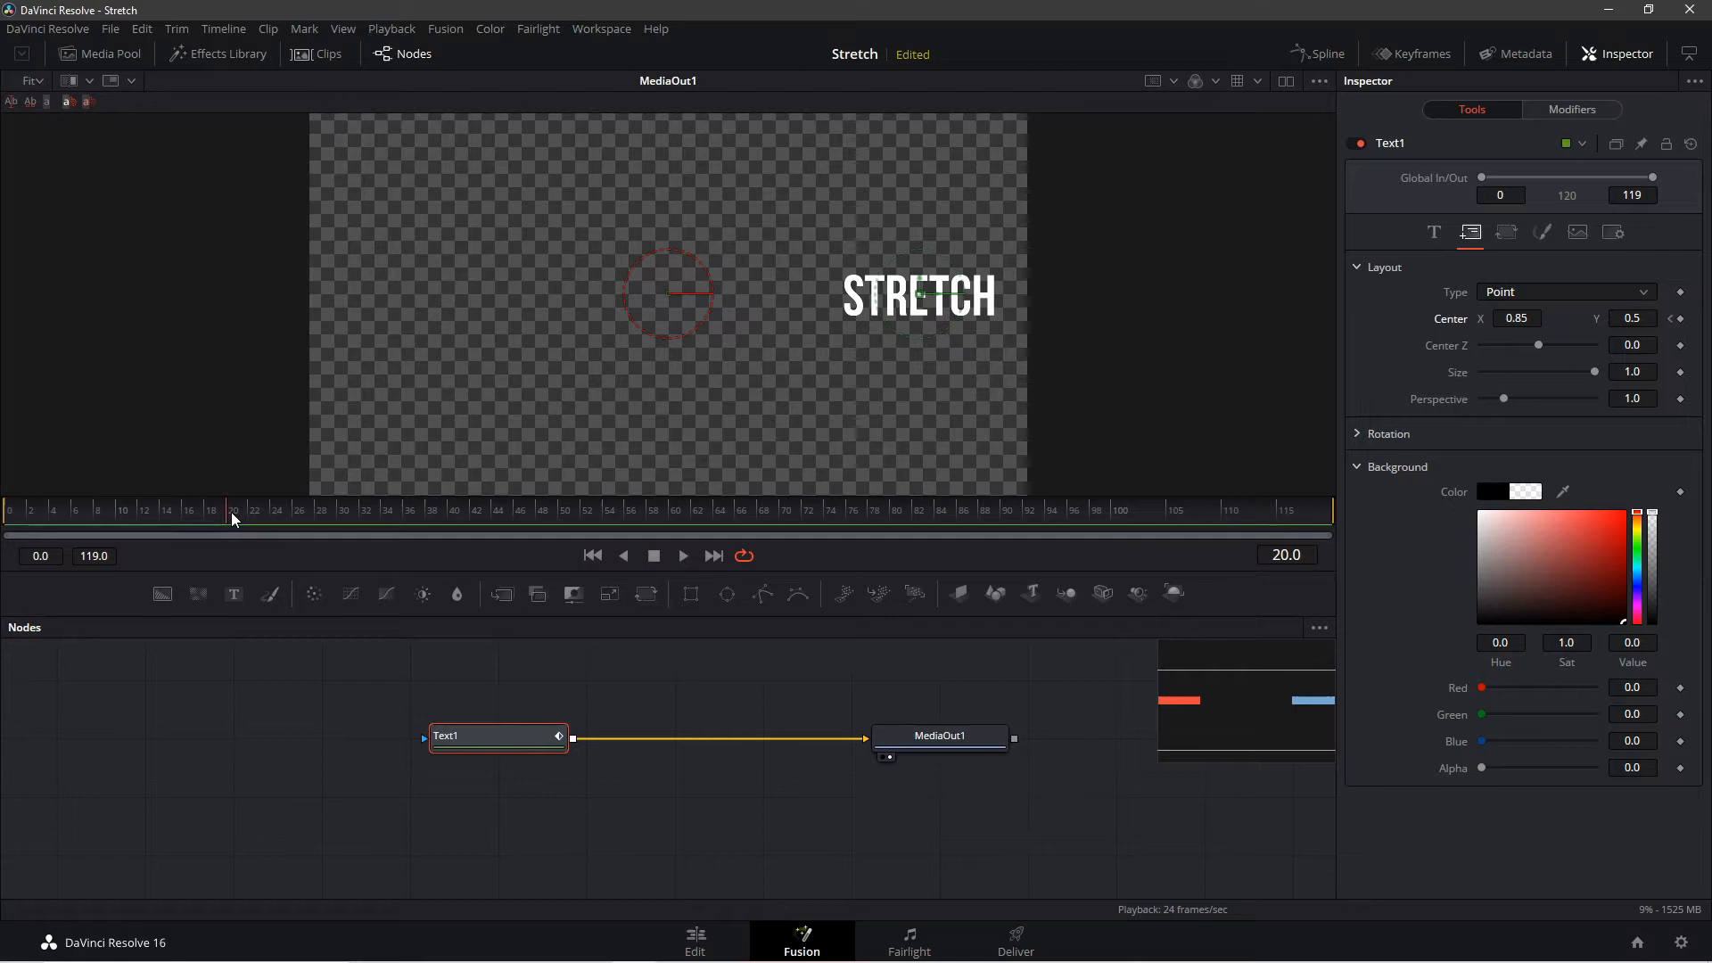
pyautogui.click(1516, 318)
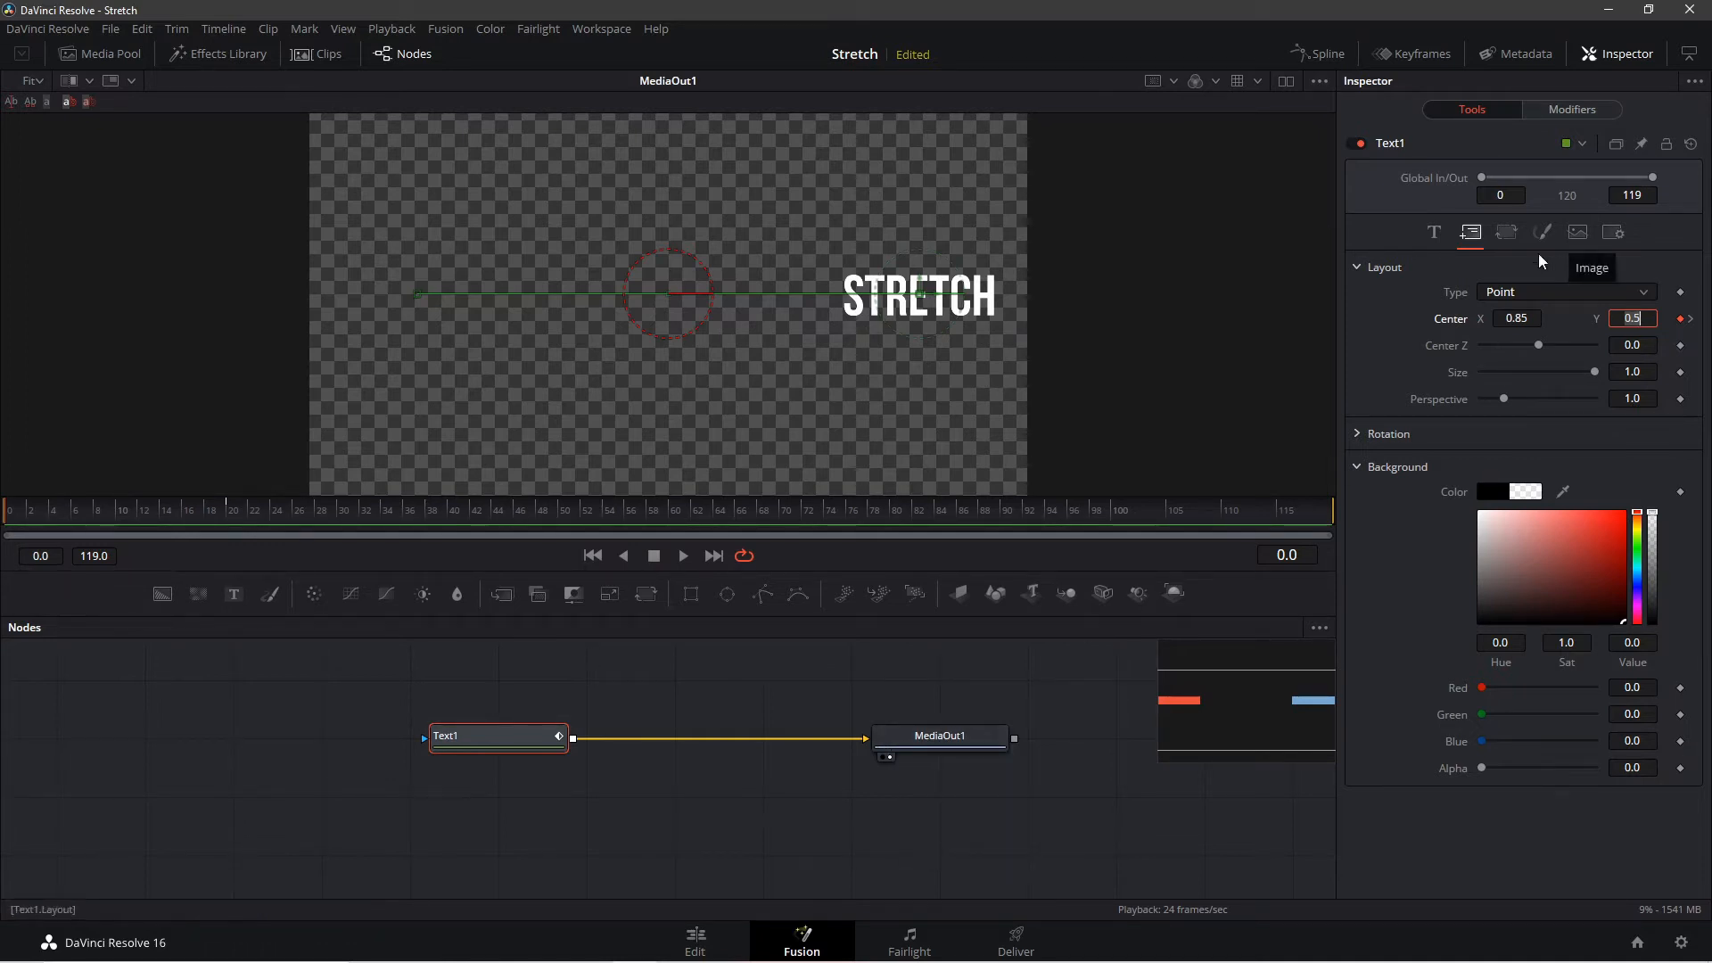
# At frame 10, keyframe character Spacing 1.5 and Size X 2.0 in the Transform controls.
pyautogui.click(1507, 231)
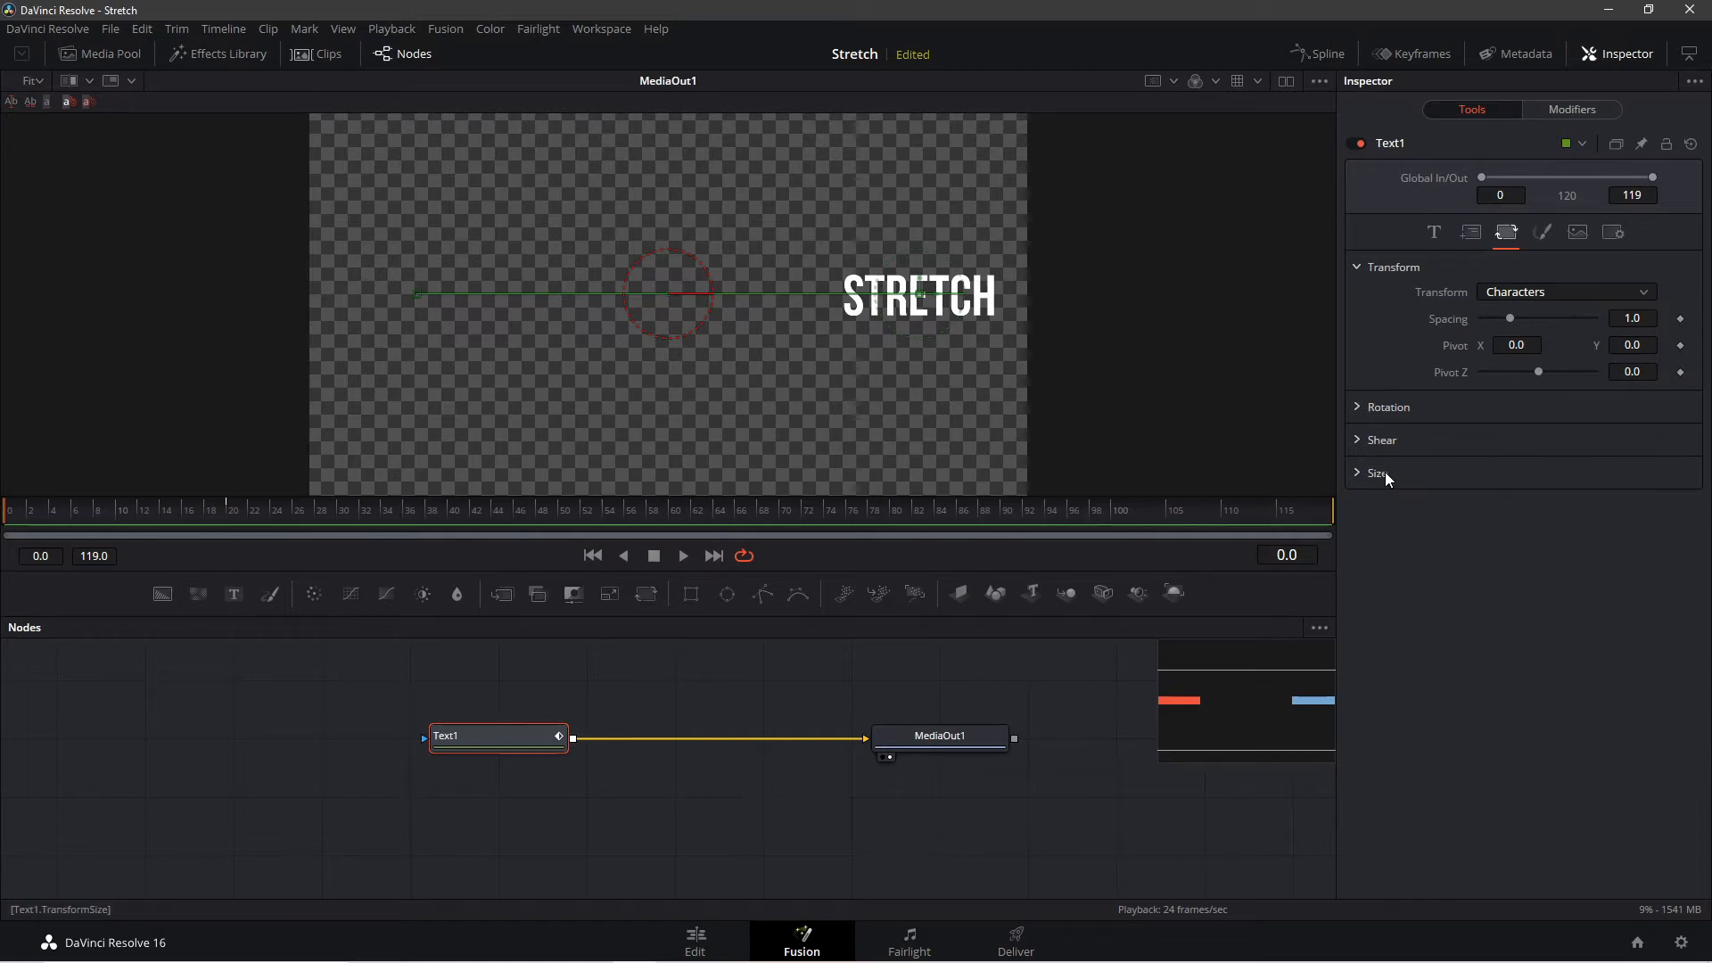
pyautogui.click(1377, 471)
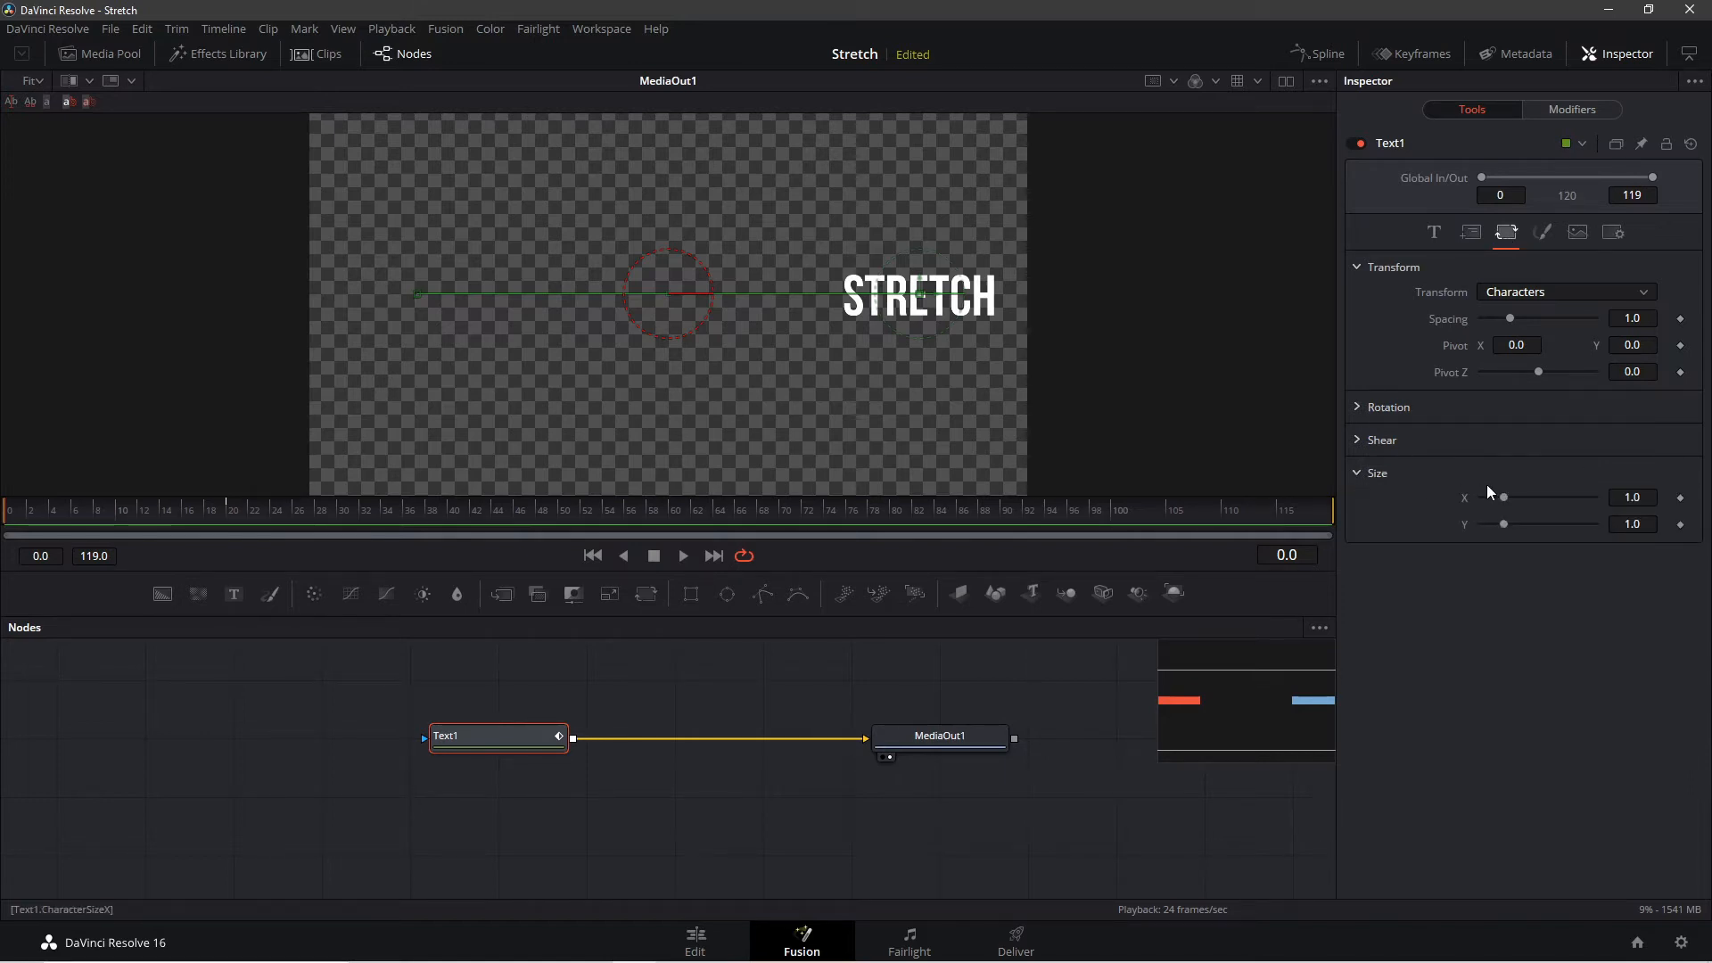
pyautogui.moveTo(1463, 512)
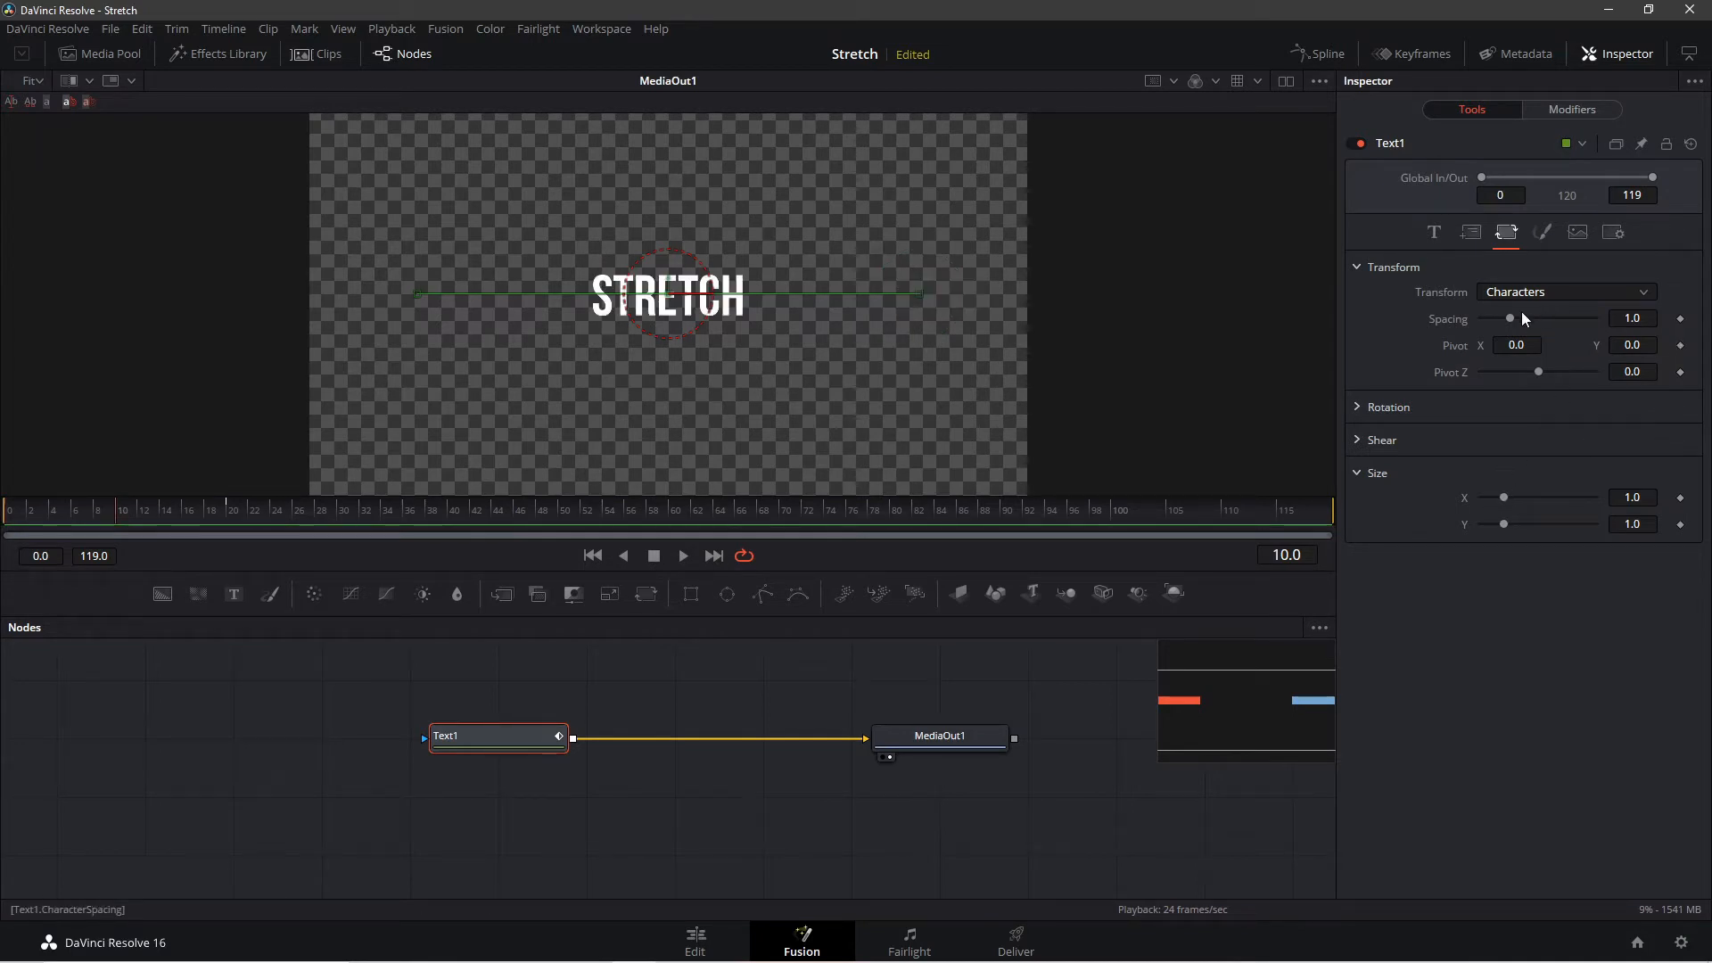
pyautogui.moveTo(1511, 318); pyautogui.dragTo(1518, 317)
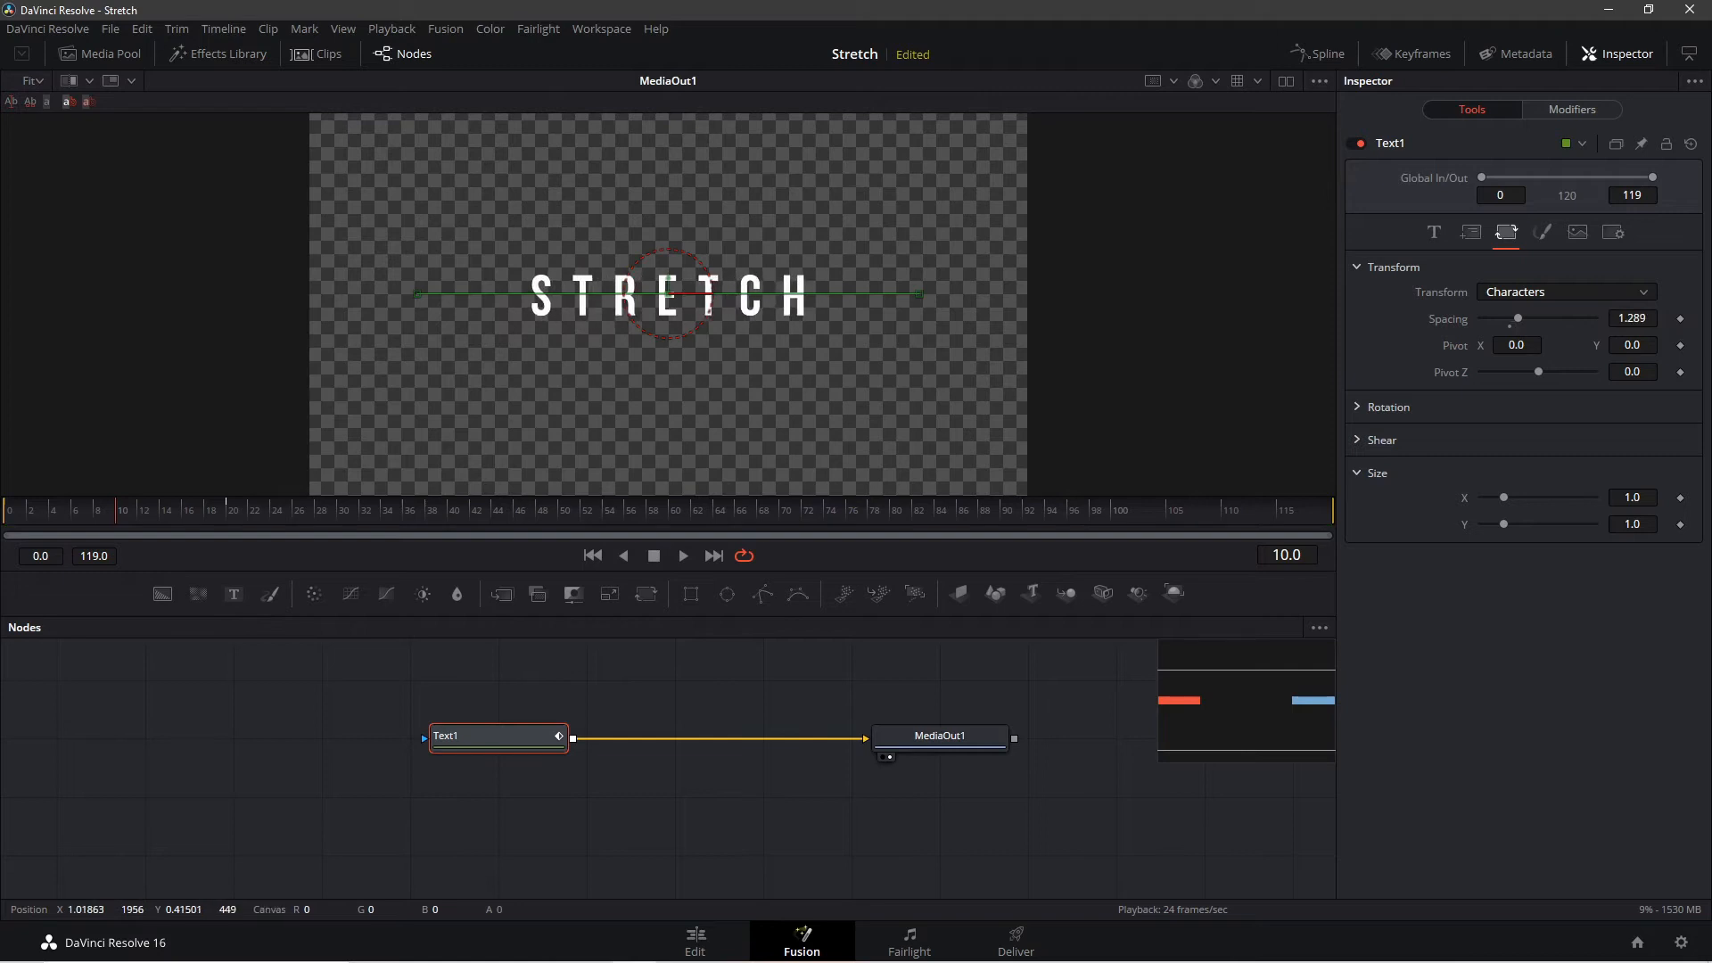
pyautogui.moveTo(1516, 317); pyautogui.dragTo(1525, 317)
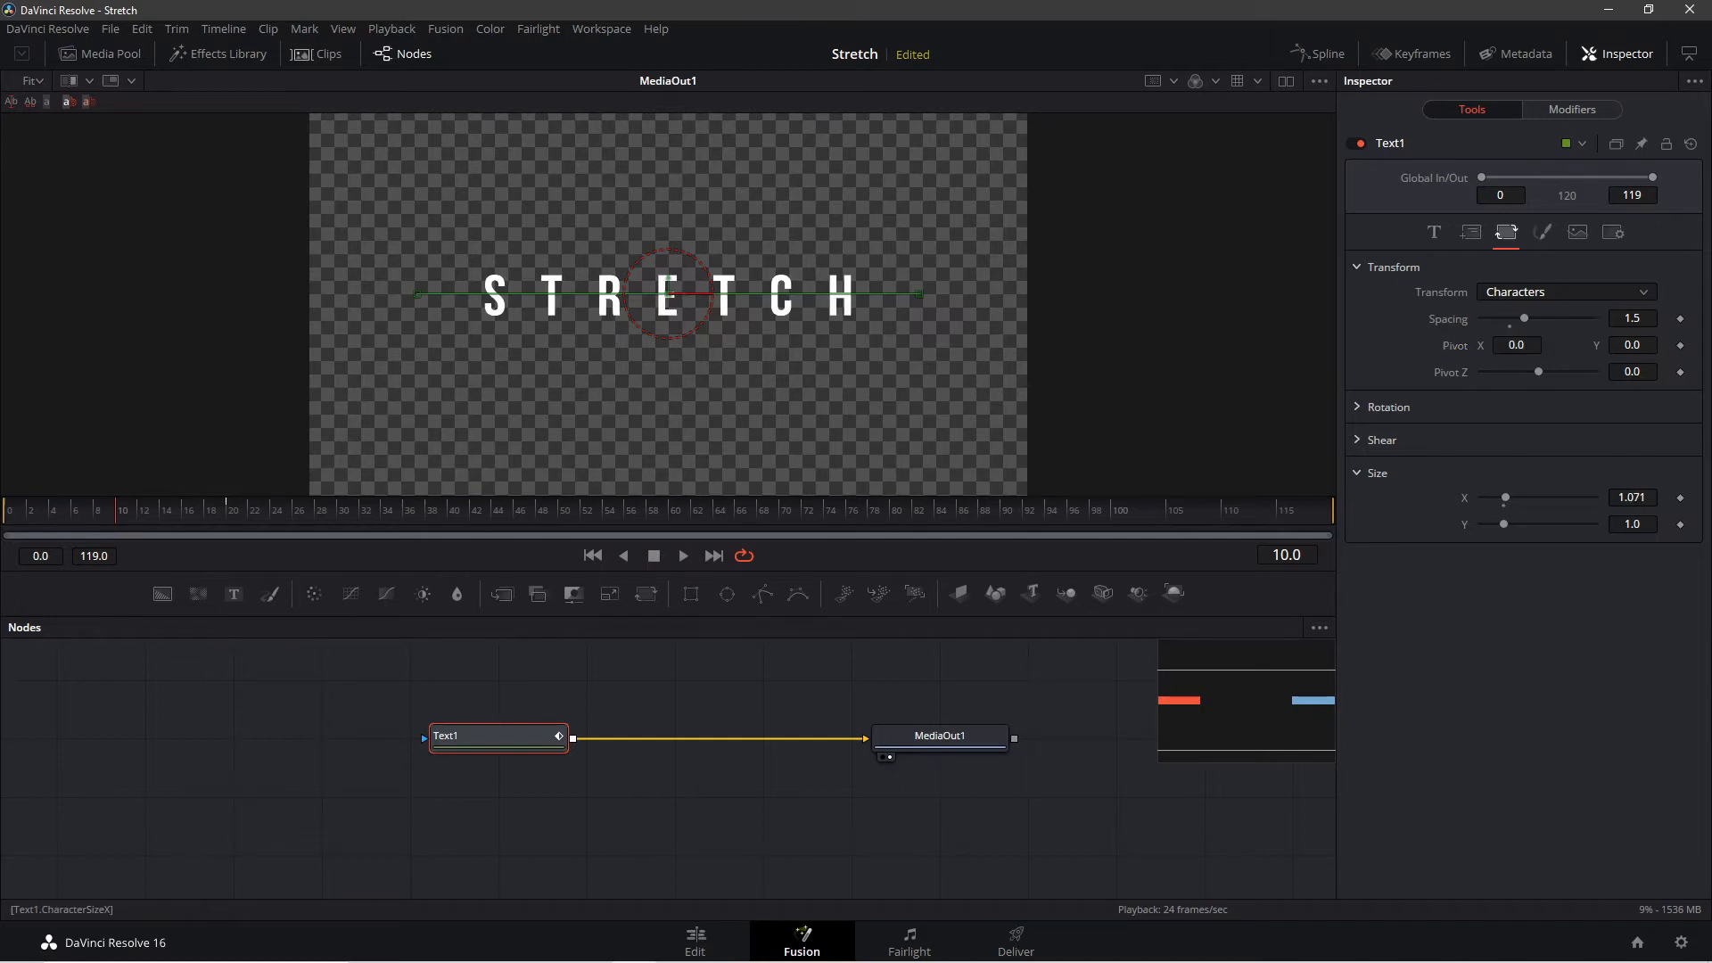
pyautogui.moveTo(1506, 497); pyautogui.dragTo(1545, 497)
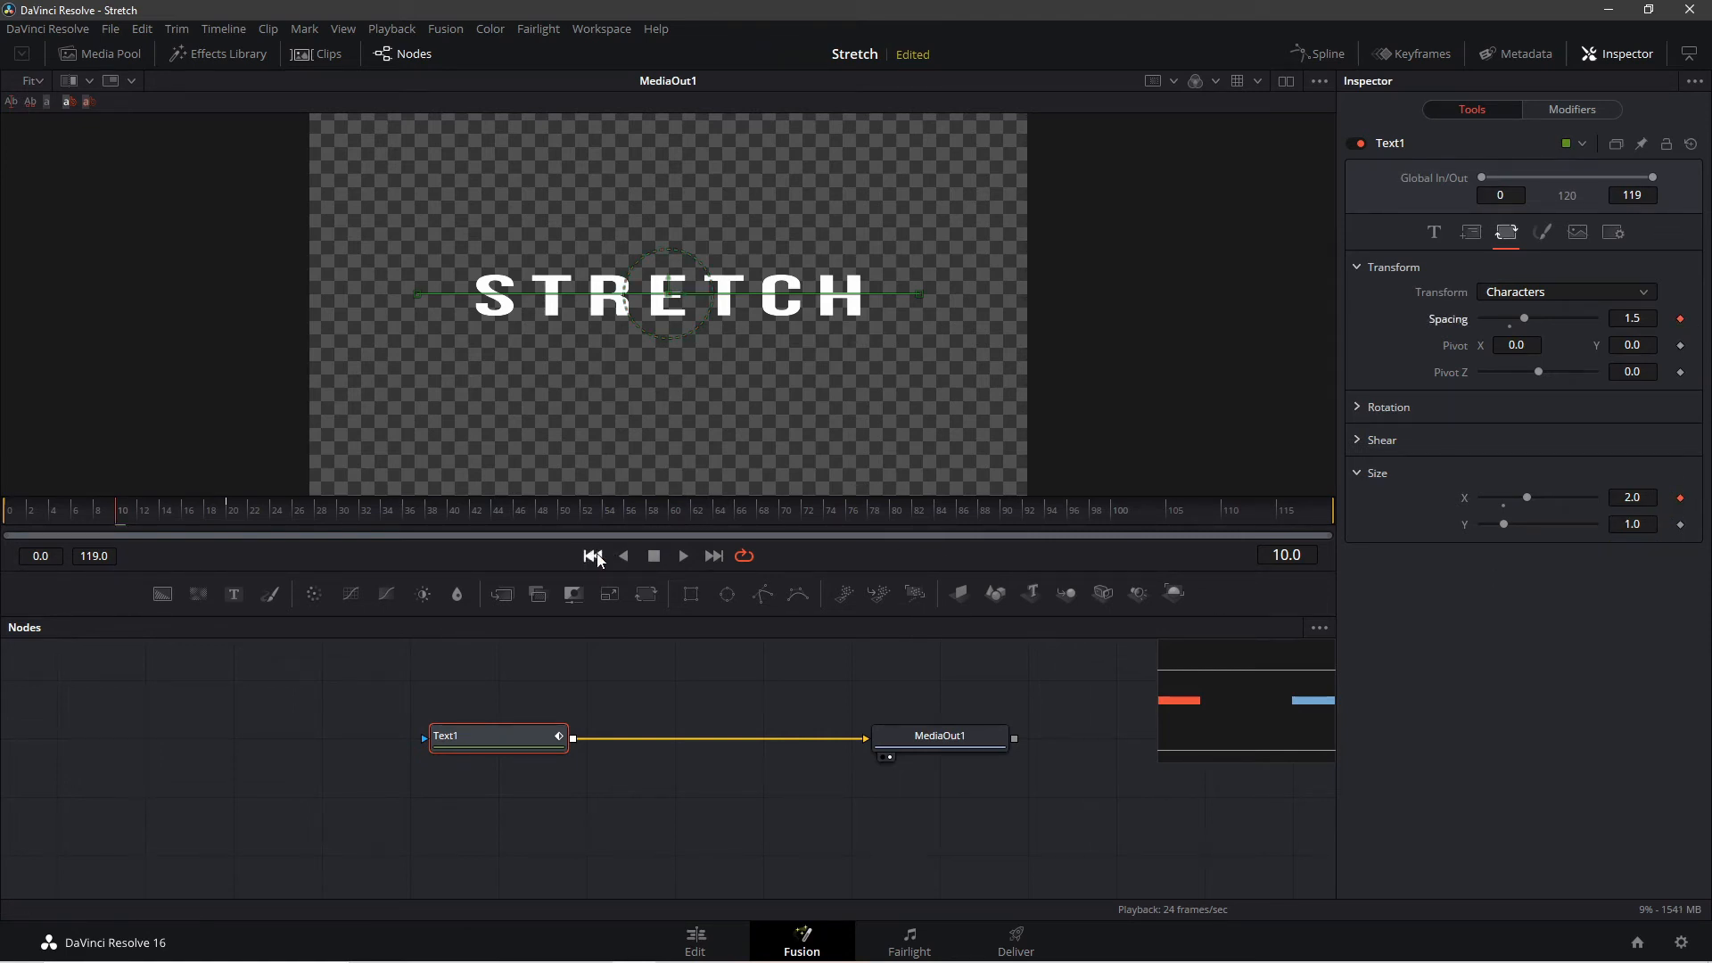
# Return to frame 0 and reset spacing and horizontal size back to 1.0.
pyautogui.click(592, 557)
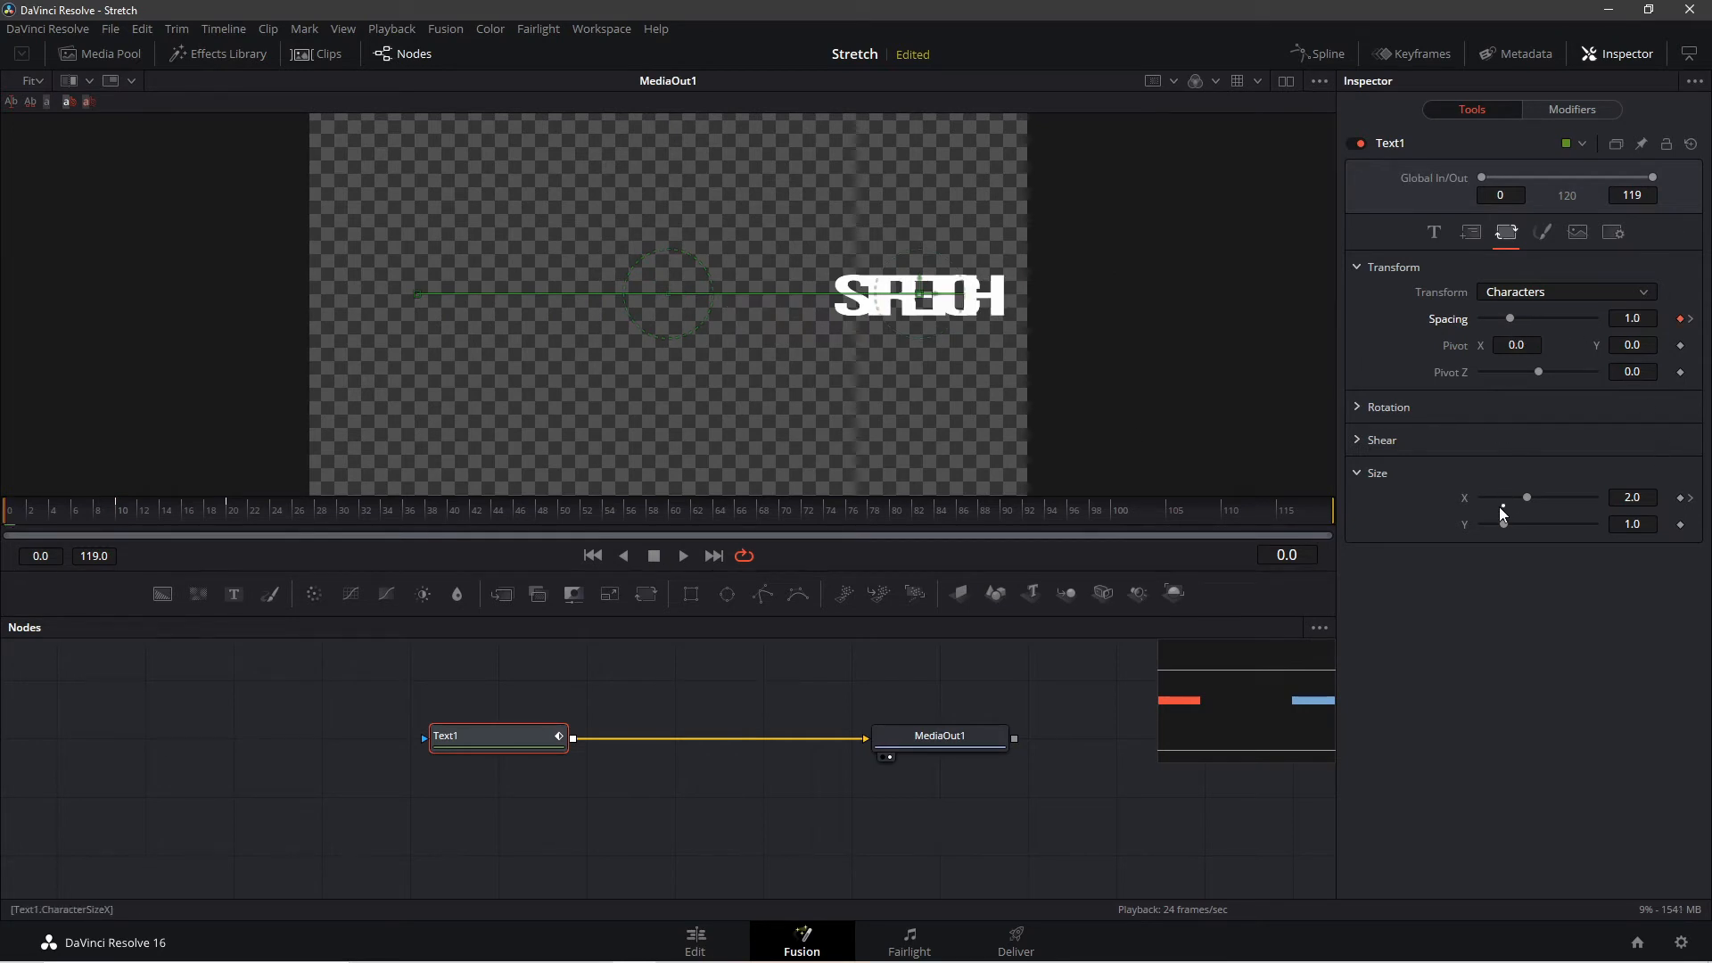
pyautogui.click(227, 509)
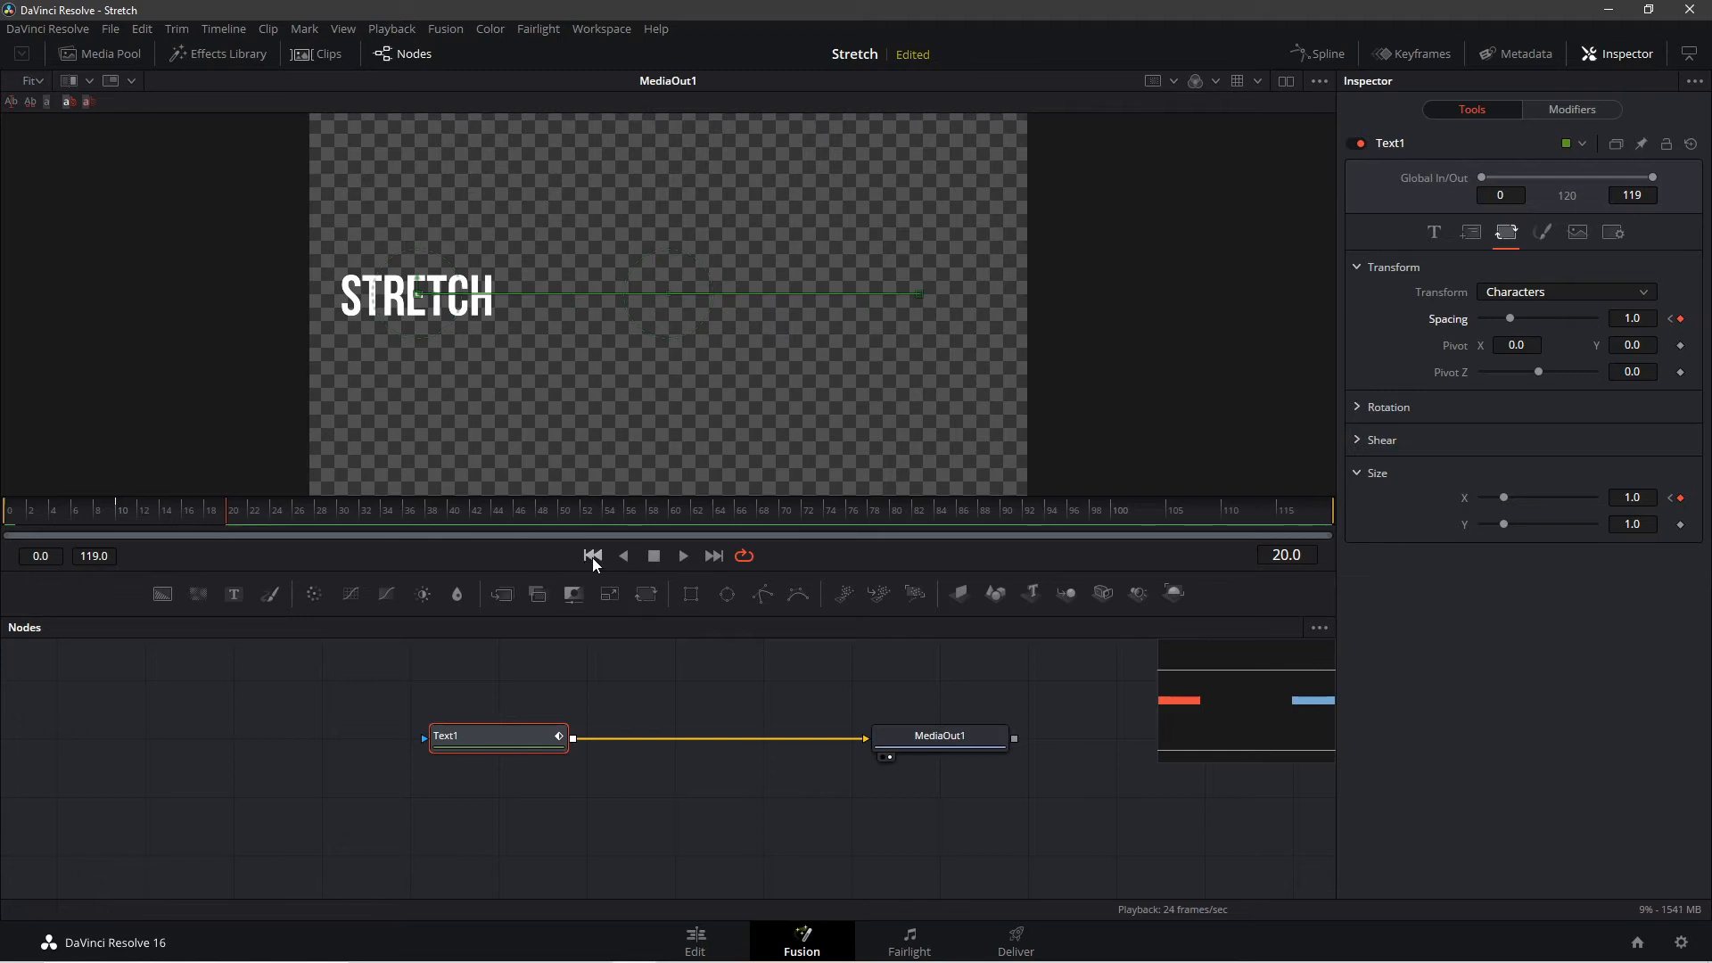
pyautogui.click(682, 557)
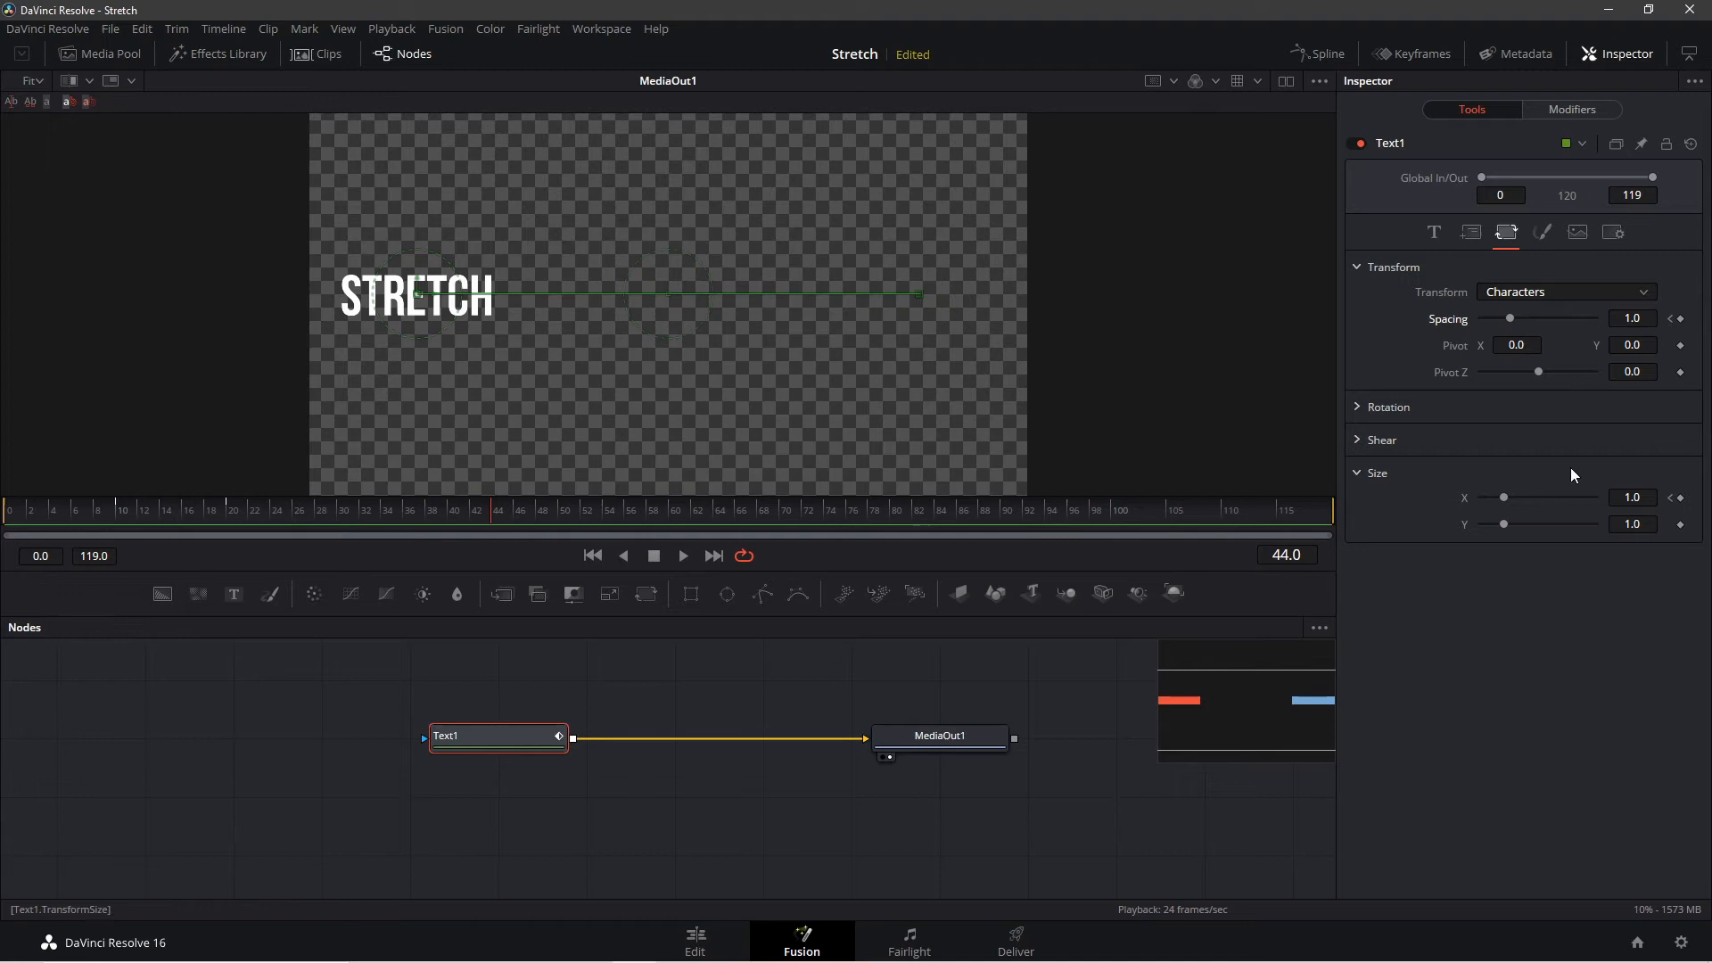
pyautogui.moveTo(672, 678)
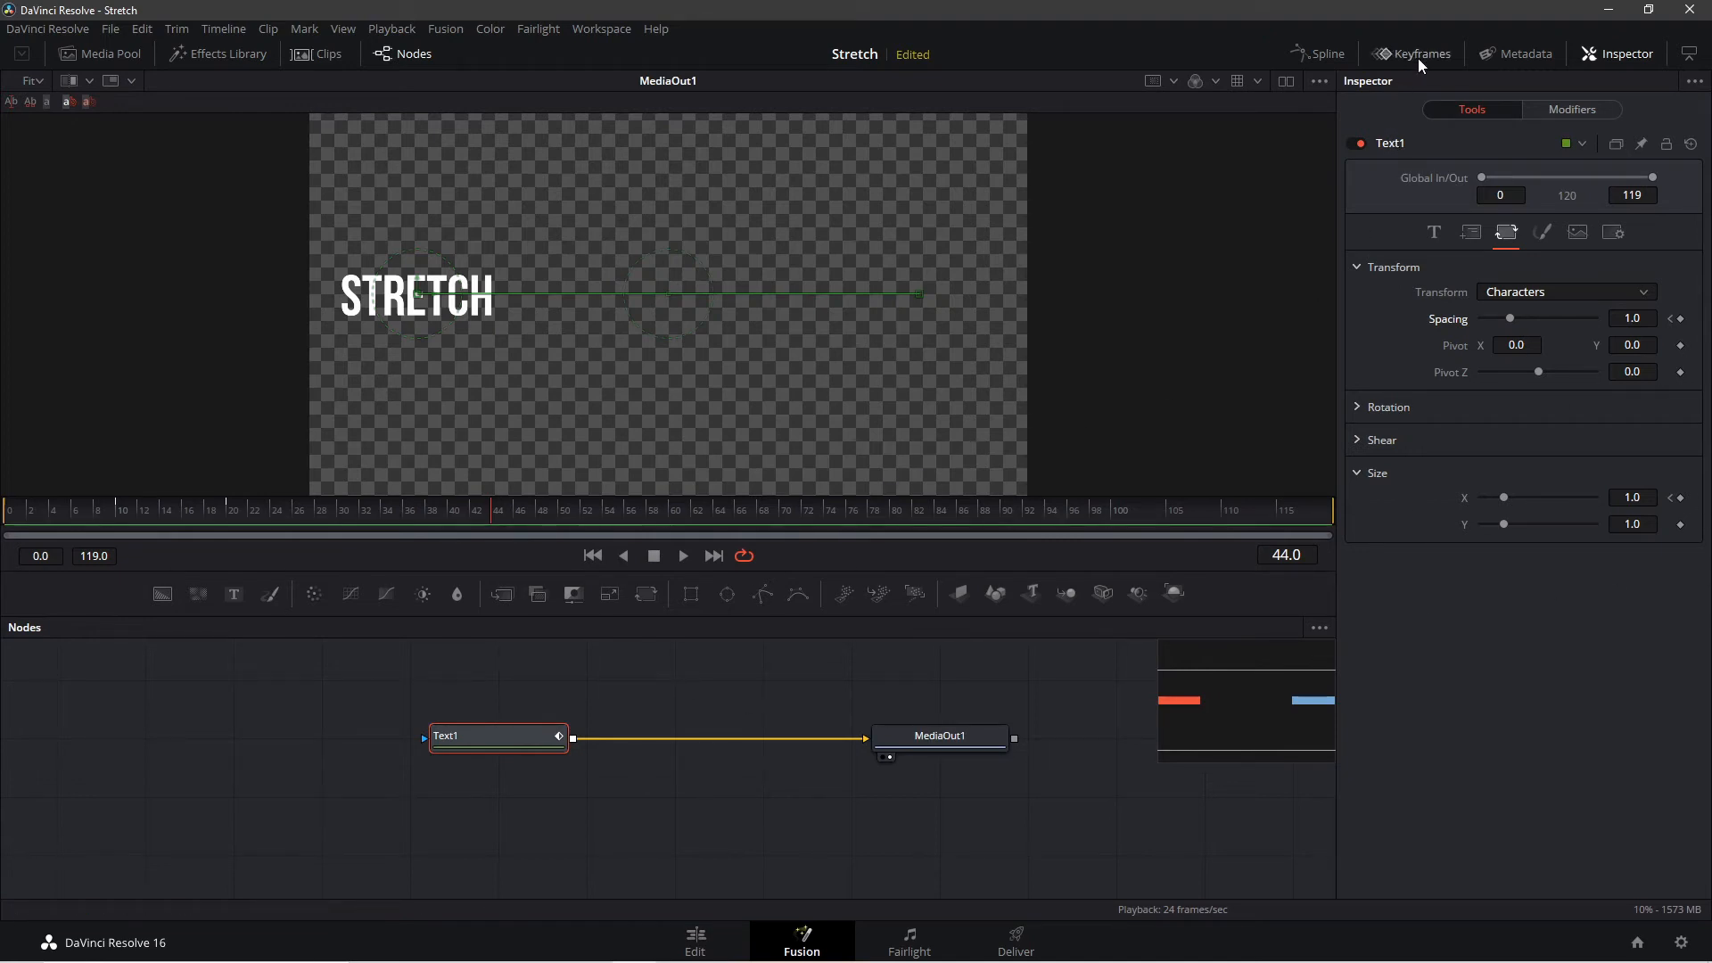
pyautogui.click(1413, 53)
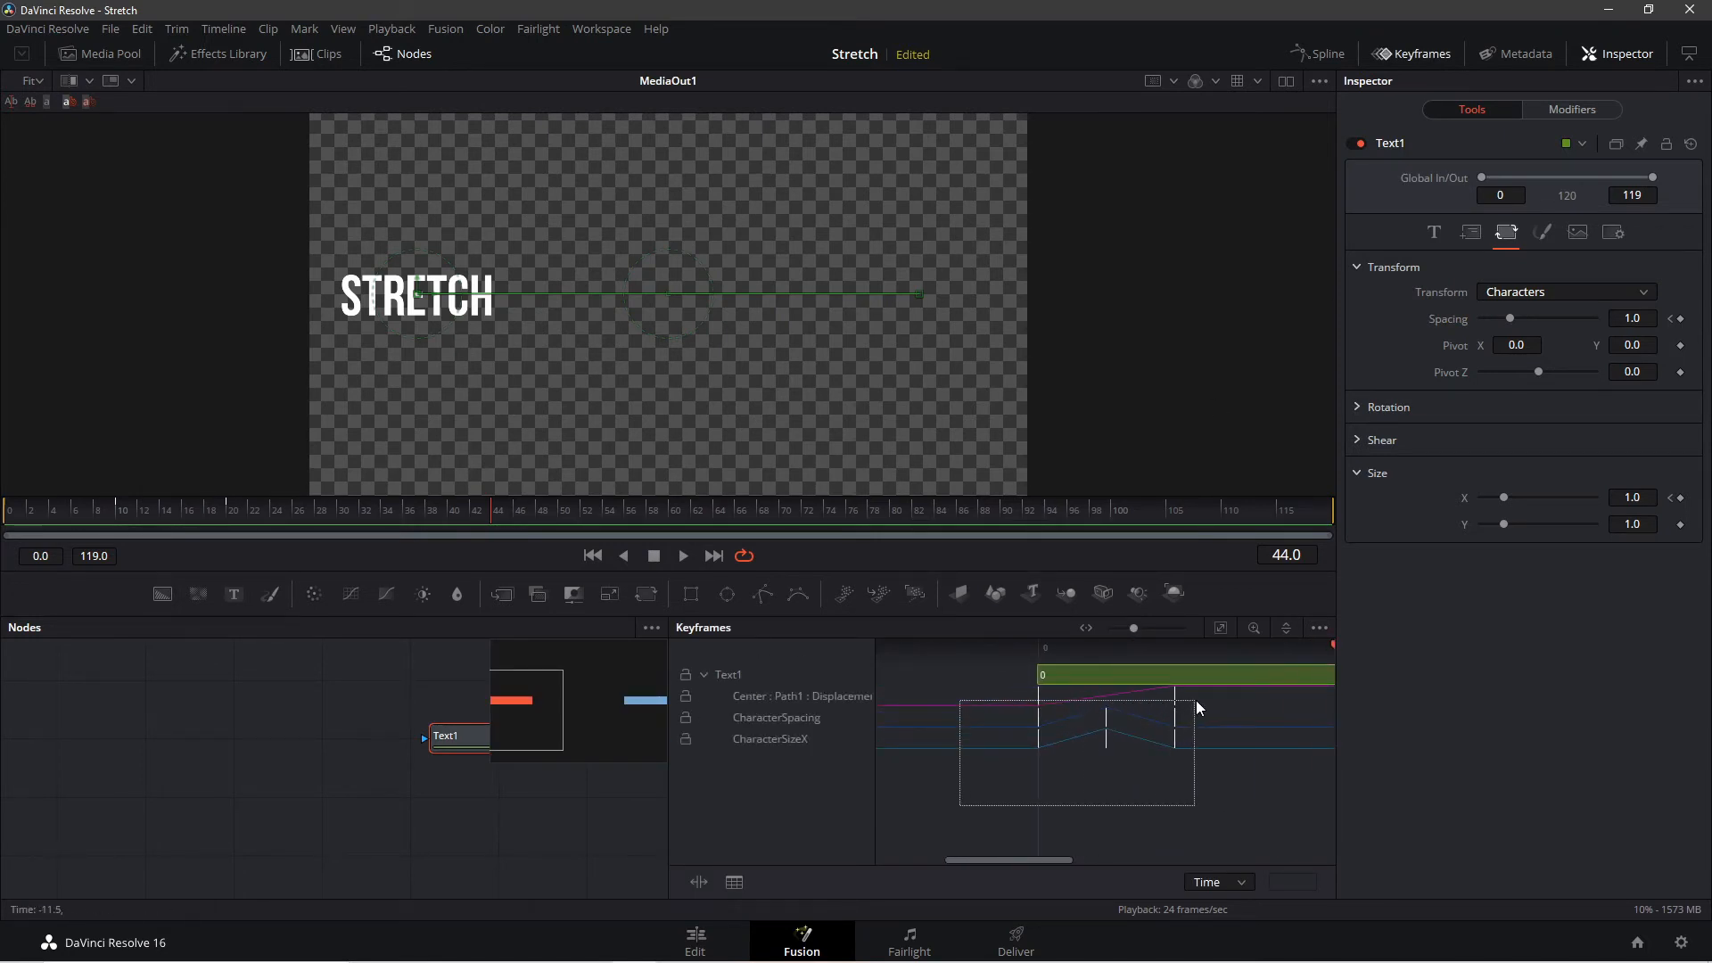
pyautogui.rightClick(1177, 708)
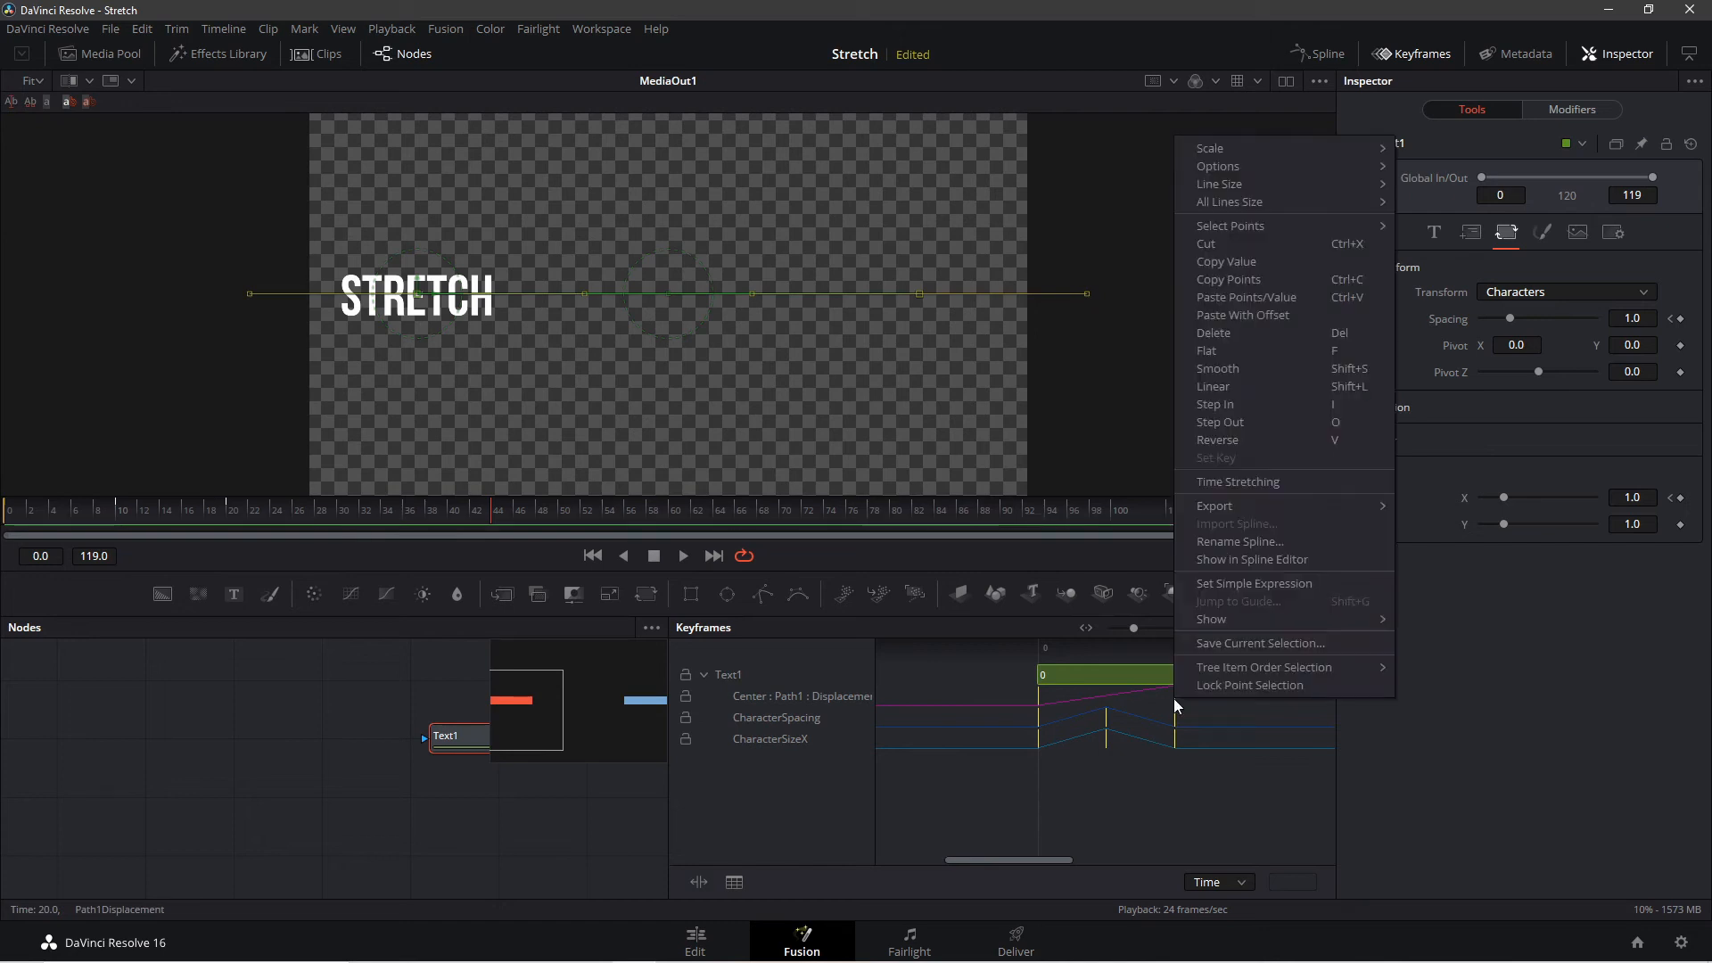
pyautogui.moveTo(1288, 482)
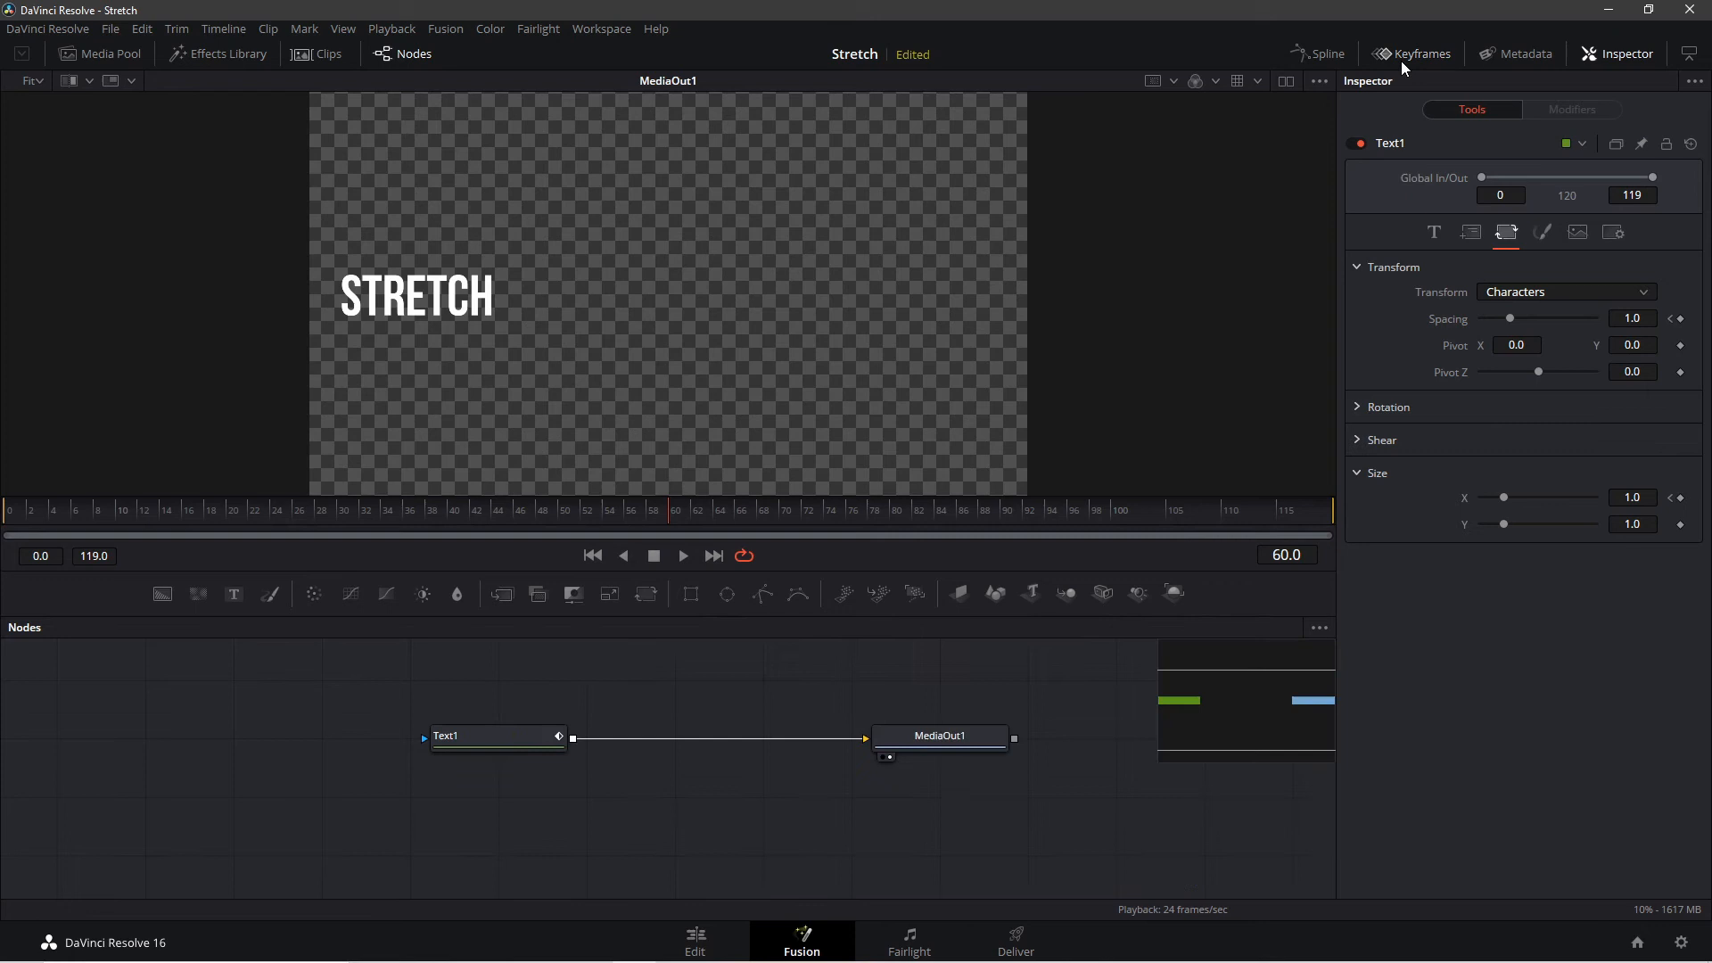
# Smooth the Displacement, Character Spacing and Size X splines, then play back the animation.
pyautogui.click(1322, 53)
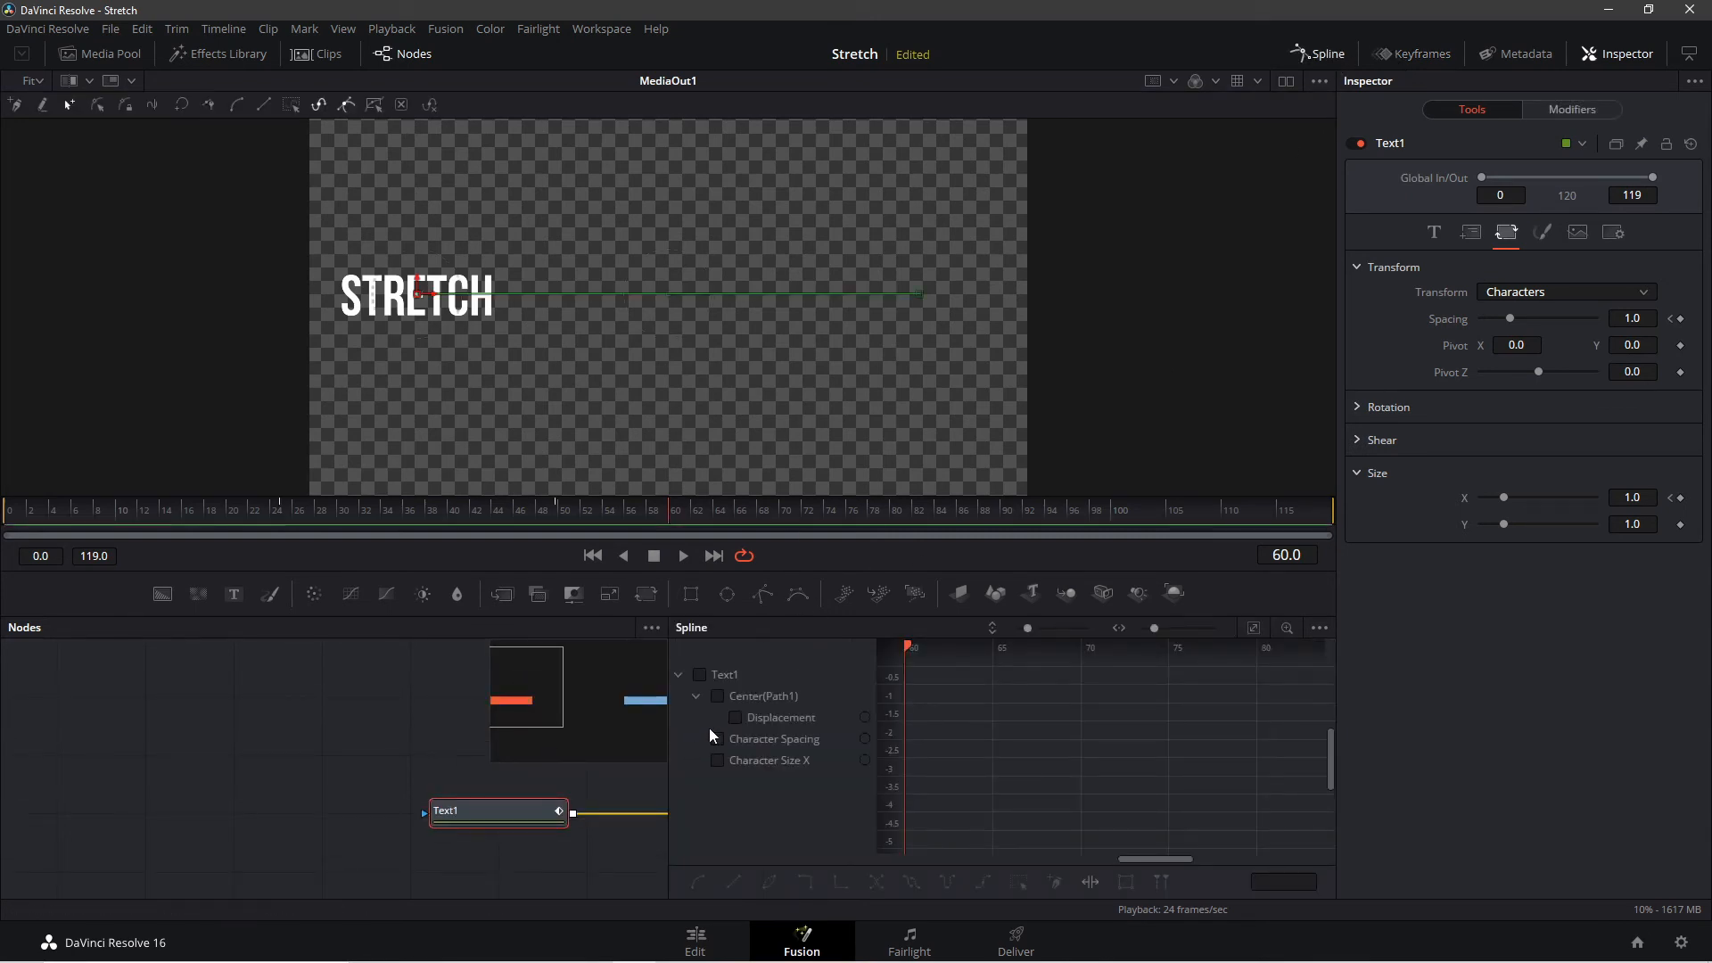
pyautogui.click(717, 739)
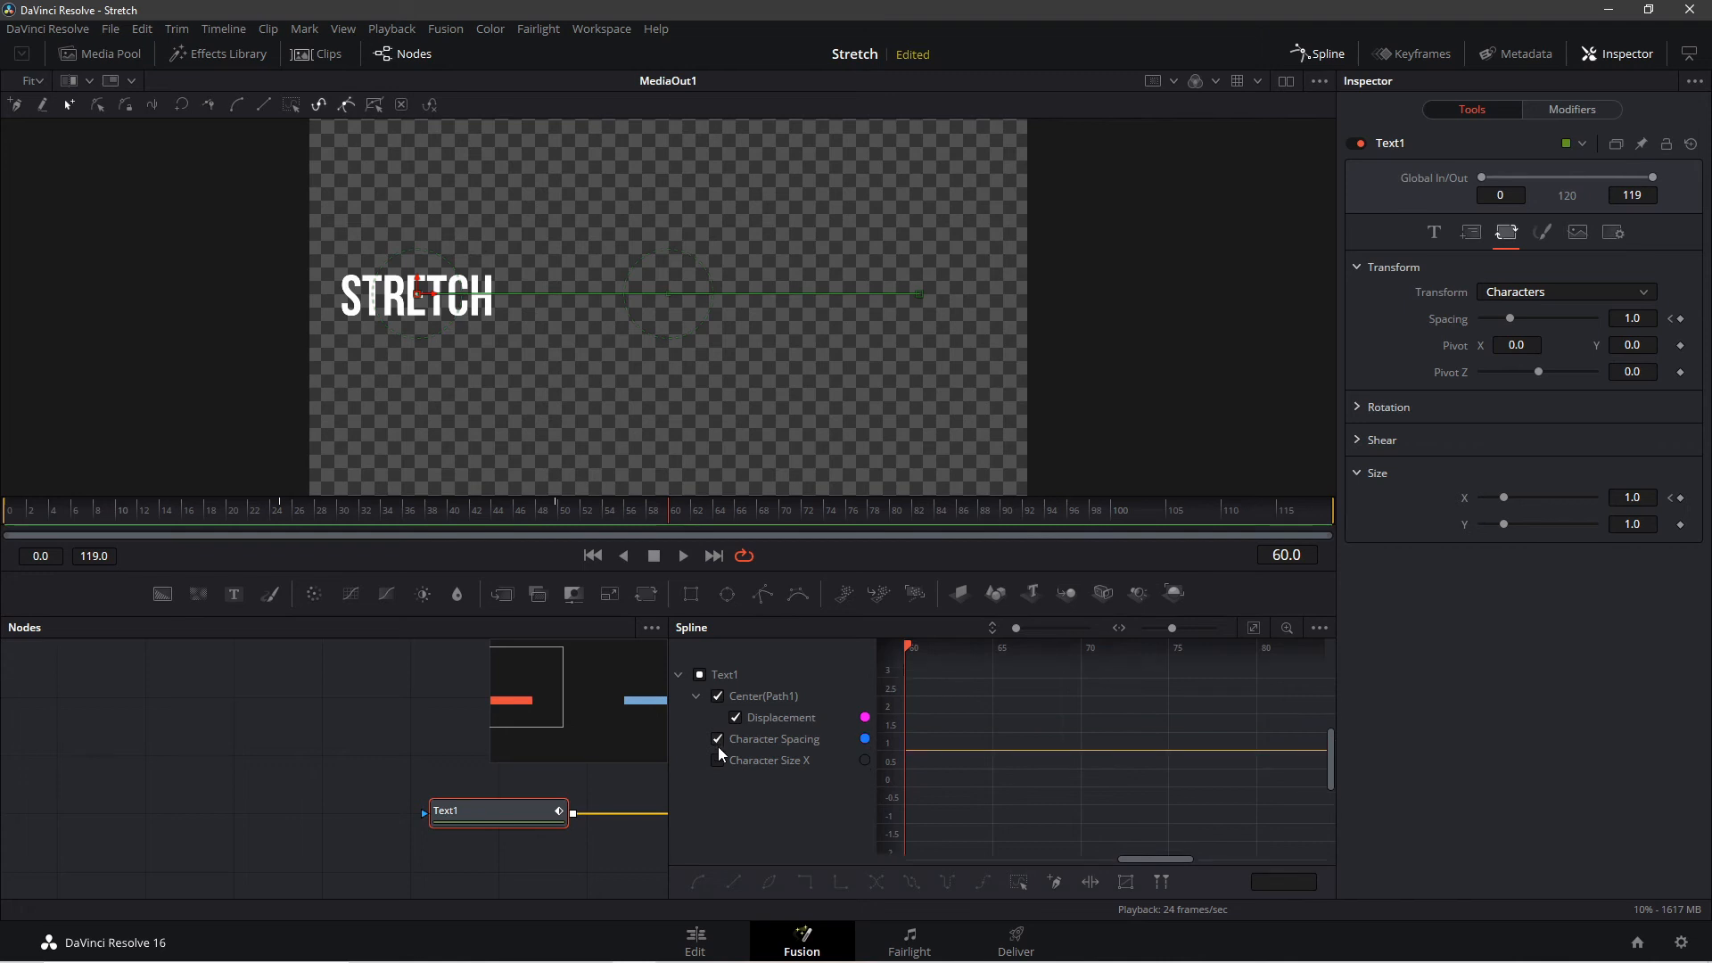
pyautogui.click(717, 760)
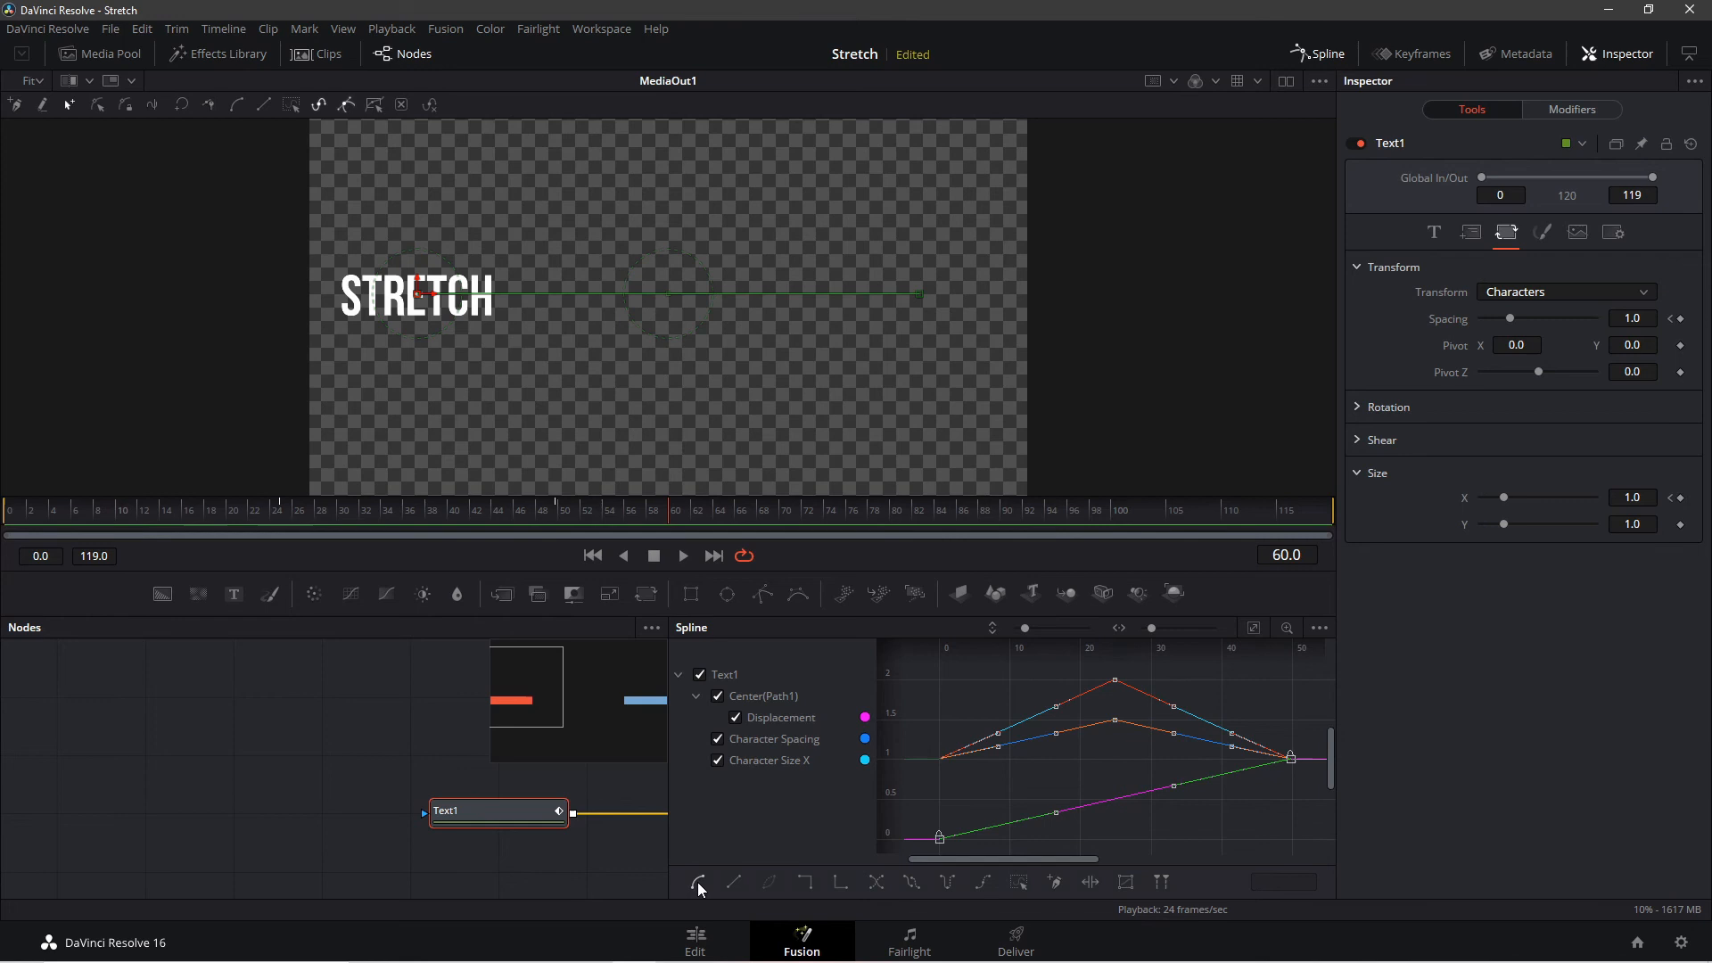
pyautogui.moveTo(698, 883)
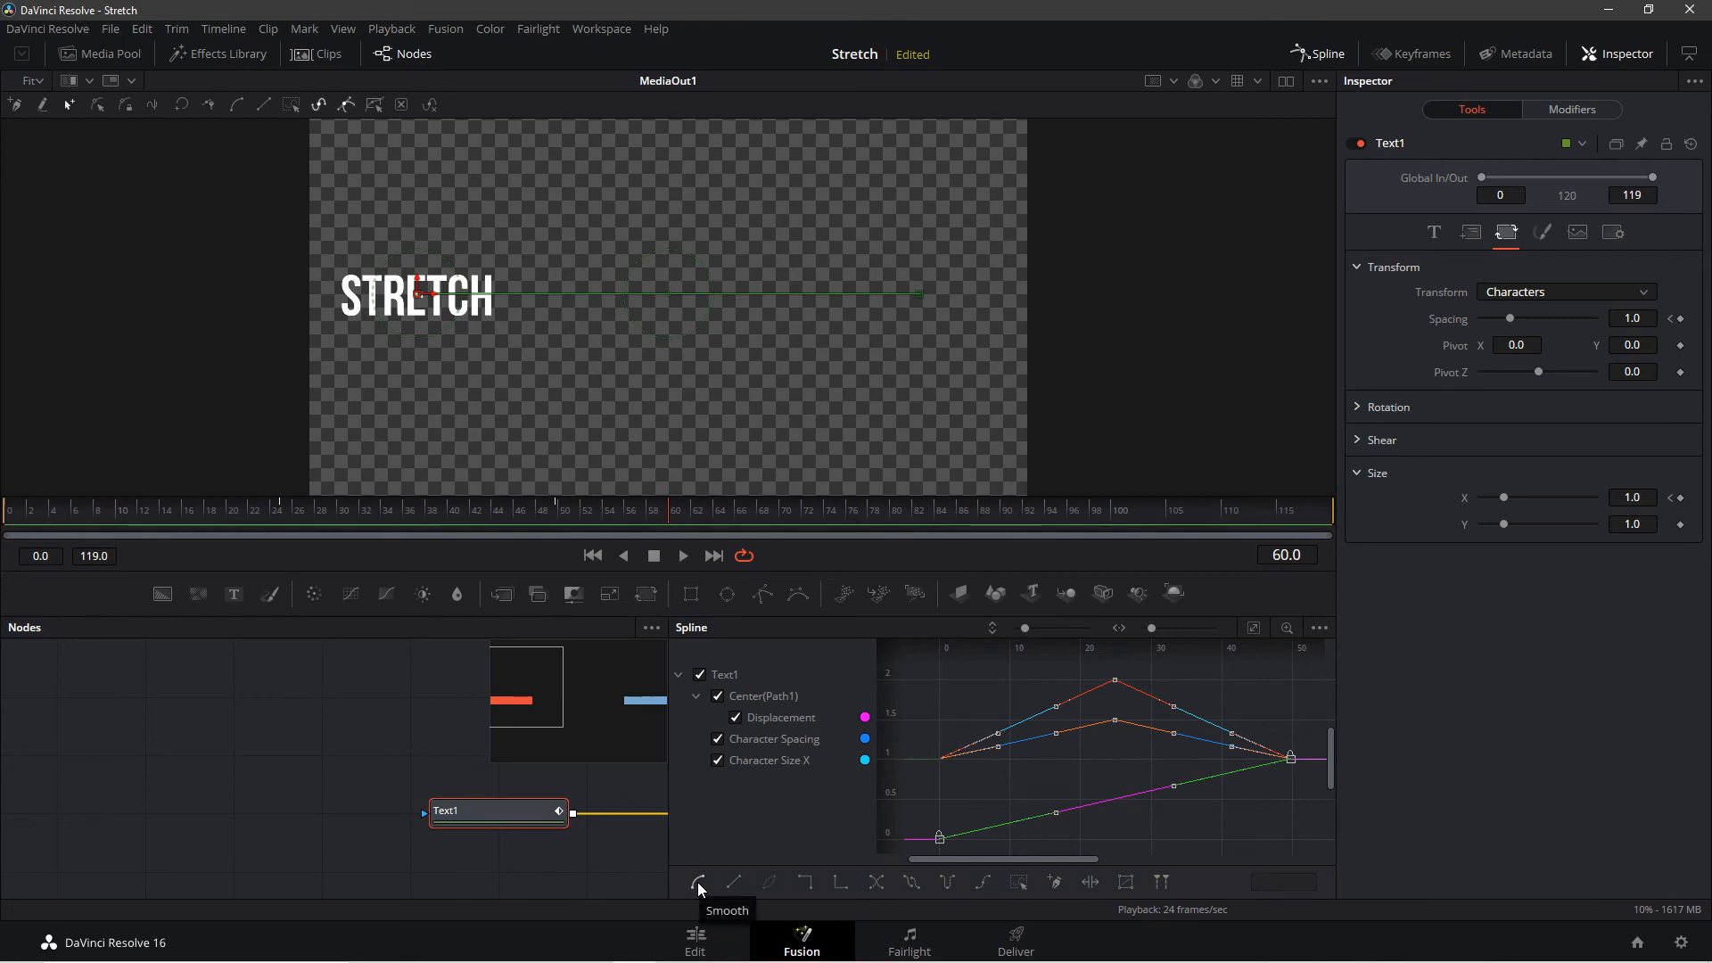
pyautogui.click(696, 881)
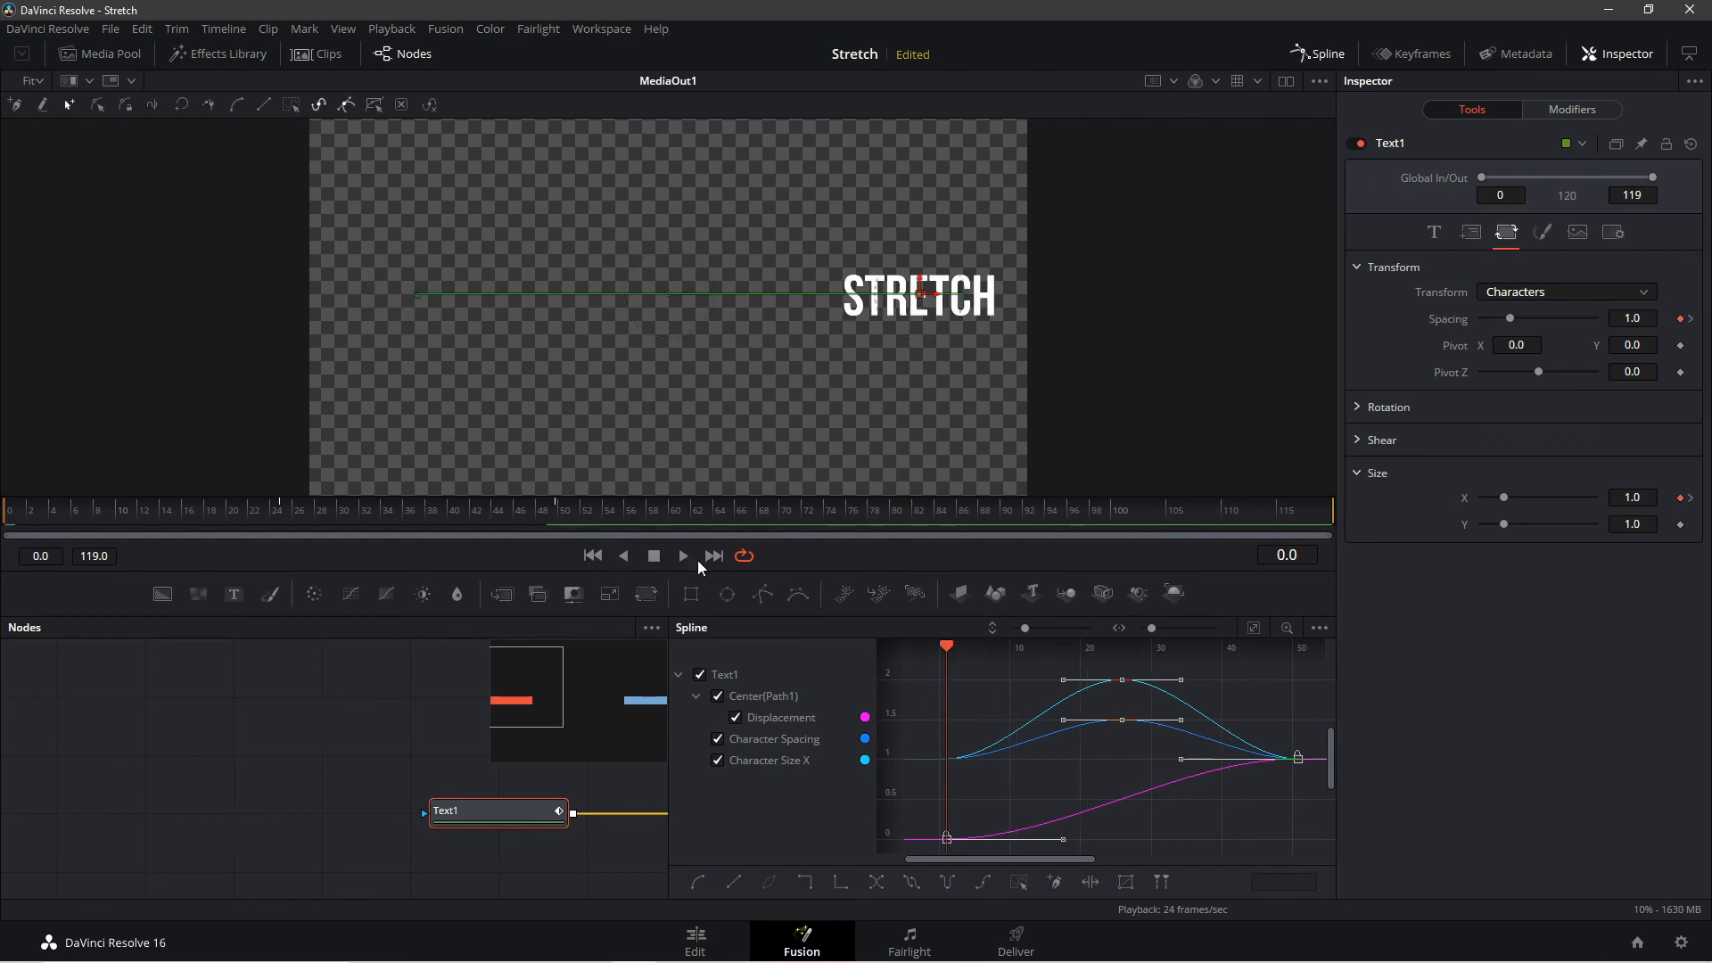
pyautogui.click(681, 556)
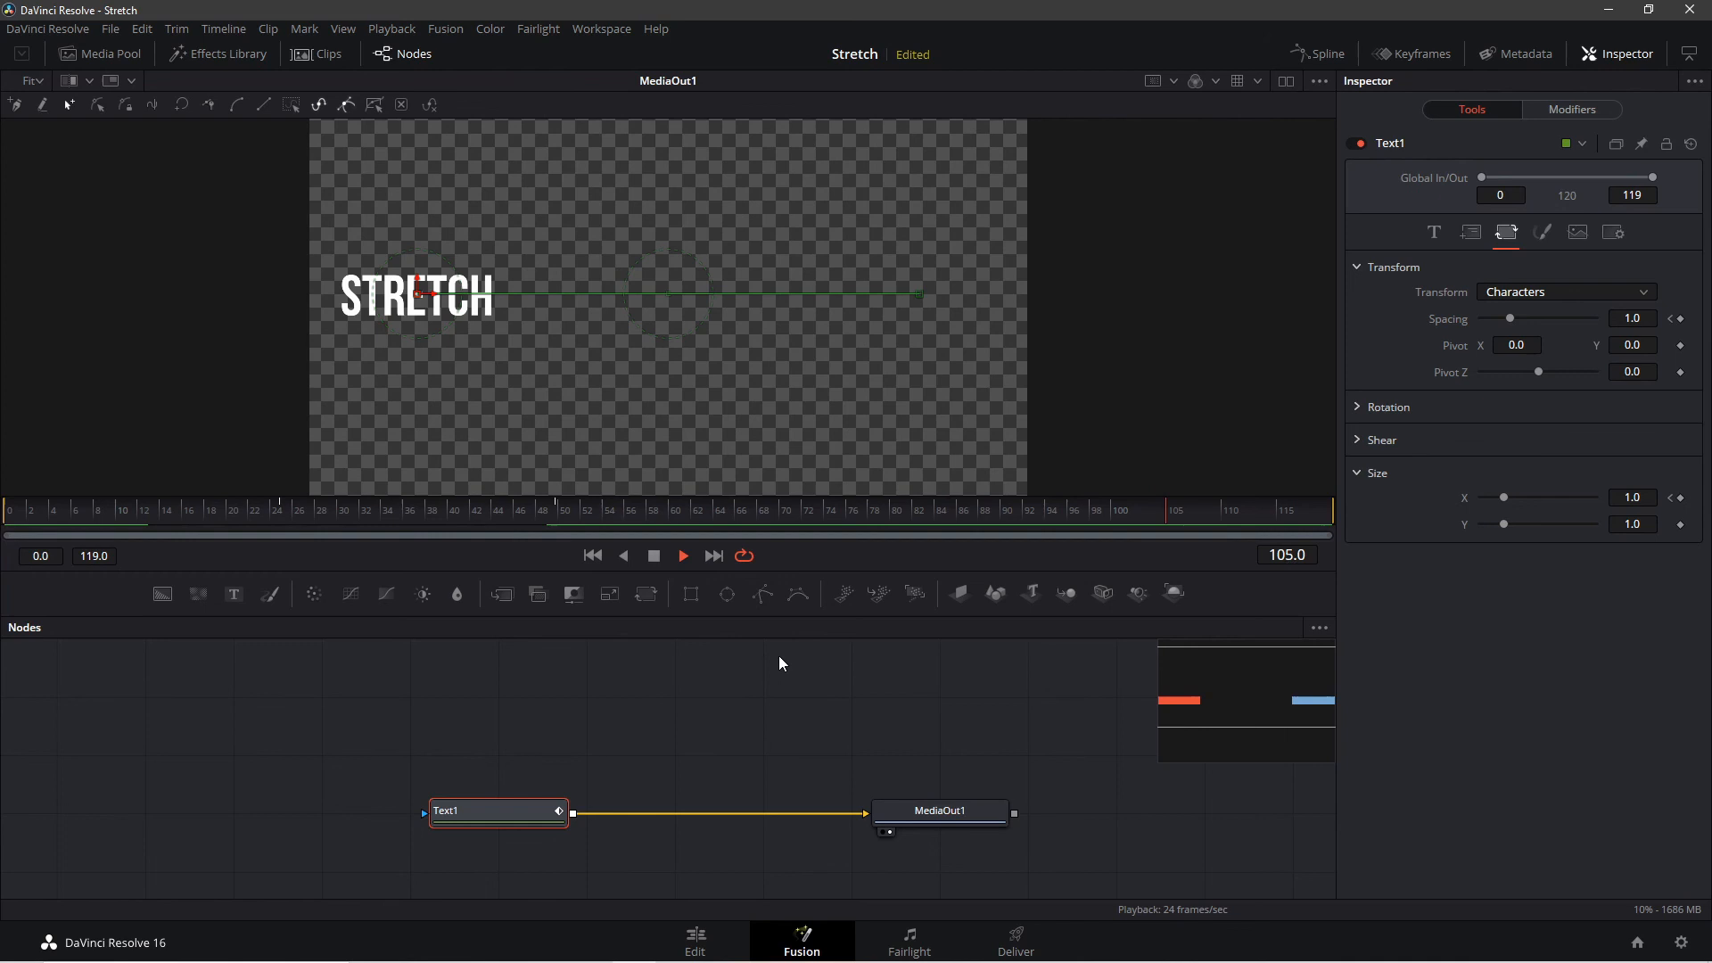
pyautogui.click(1435, 232)
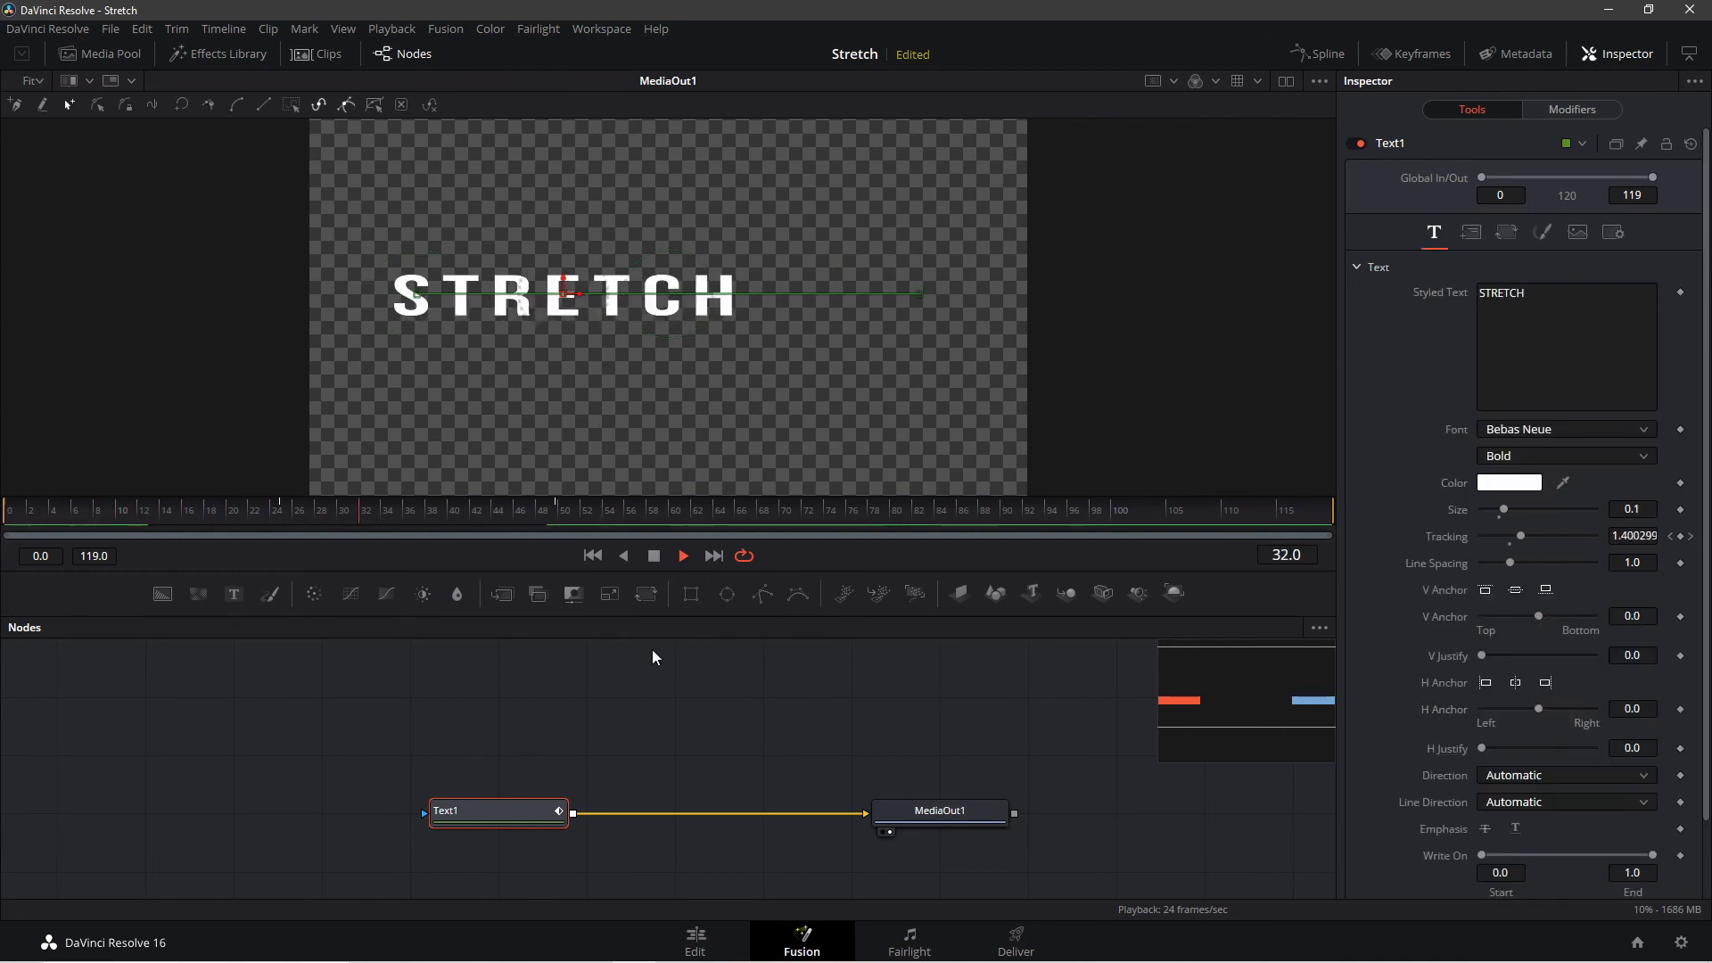